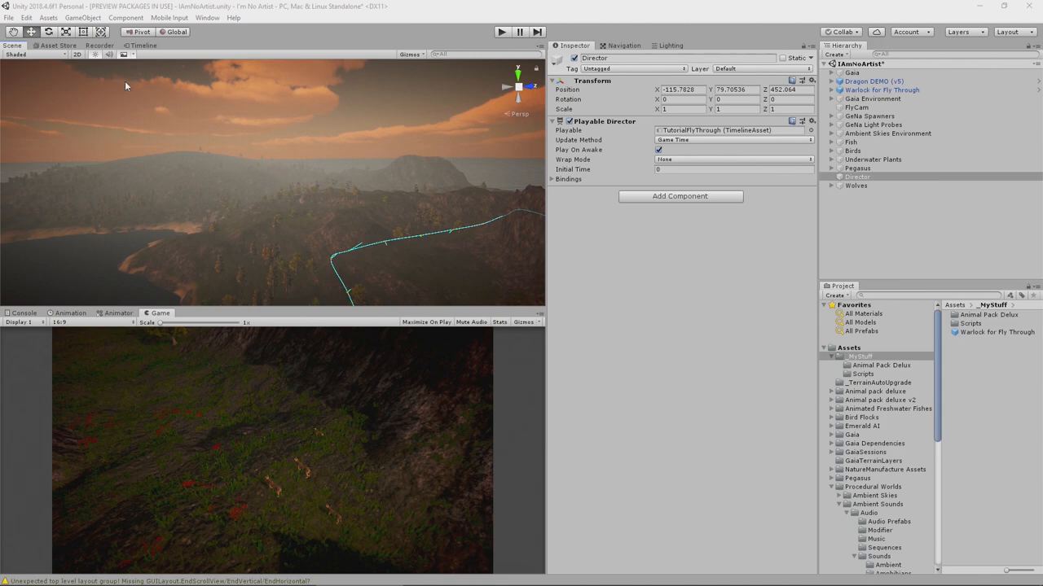
Check the Ambient Sounds store page twice and return to the scene.
{"action": "left_click", "coordinate": [52, 46]}
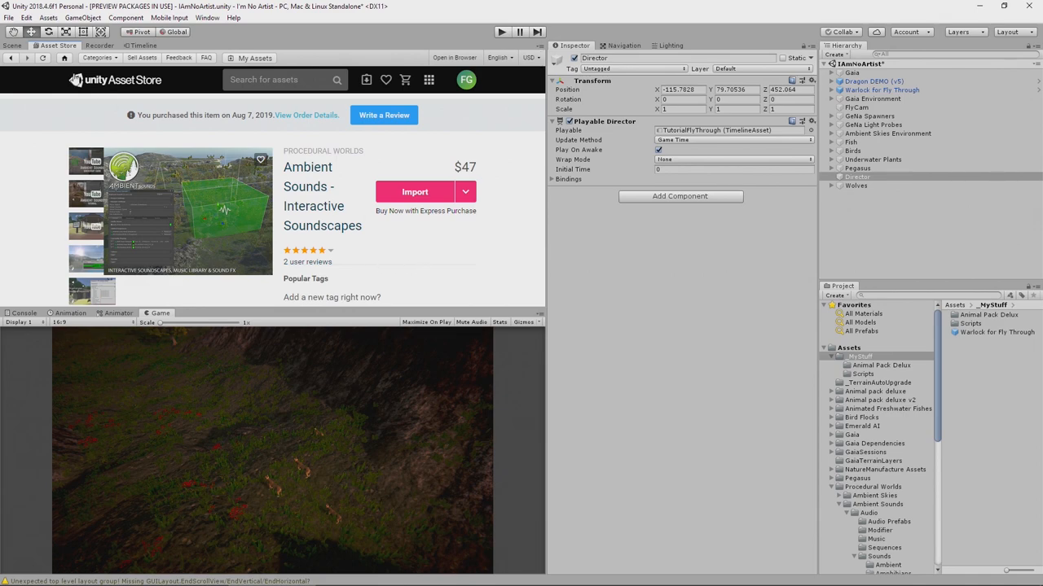
{"action": "left_click", "coordinate": [16, 45]}
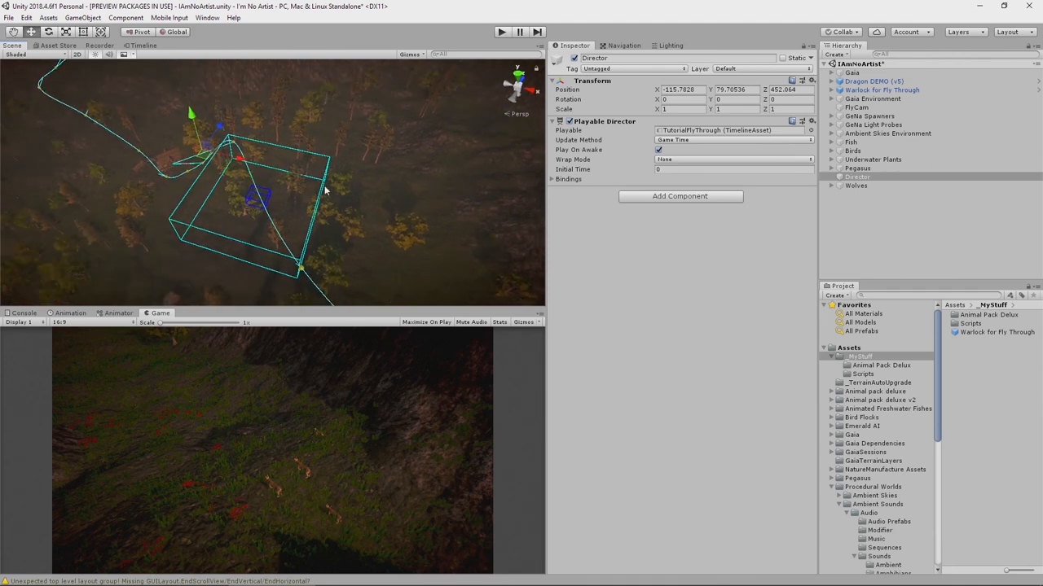
{"action": "mouse_move", "coordinate": [310, 176]}
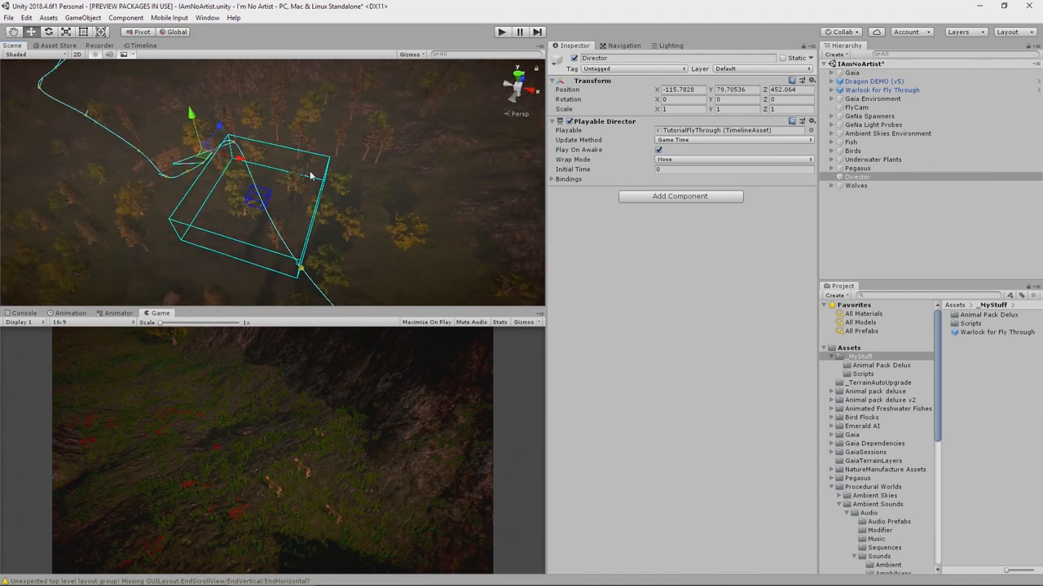
{"action": "mouse_move", "coordinate": [324, 220]}
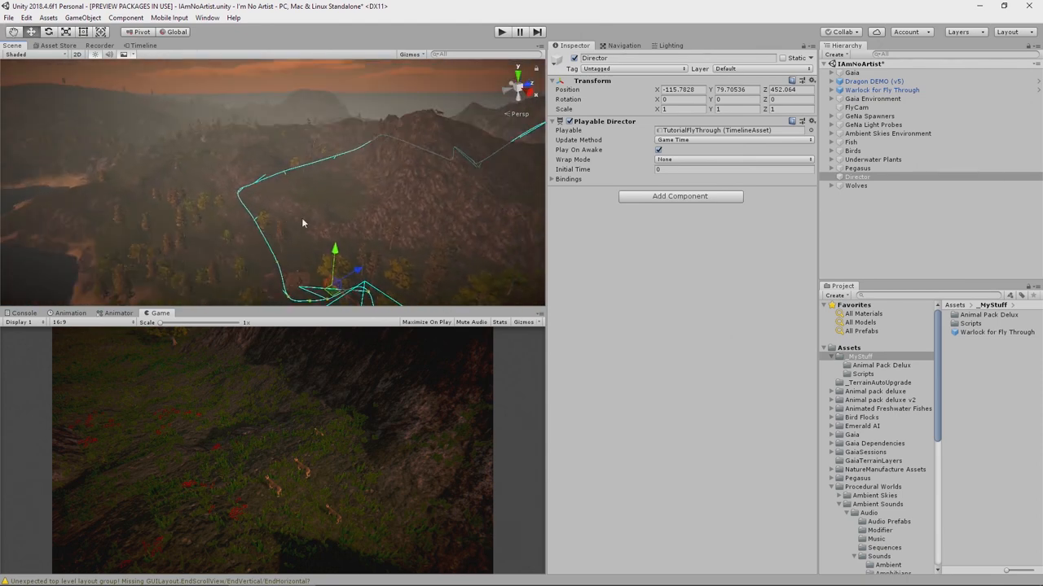
{"action": "mouse_move", "coordinate": [308, 199]}
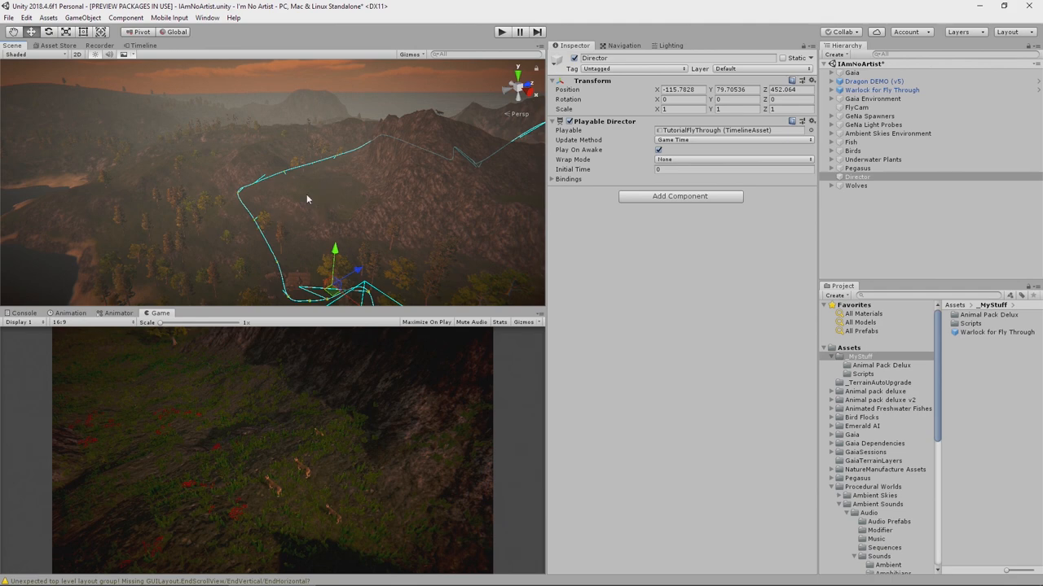
{"action": "mouse_move", "coordinate": [355, 169]}
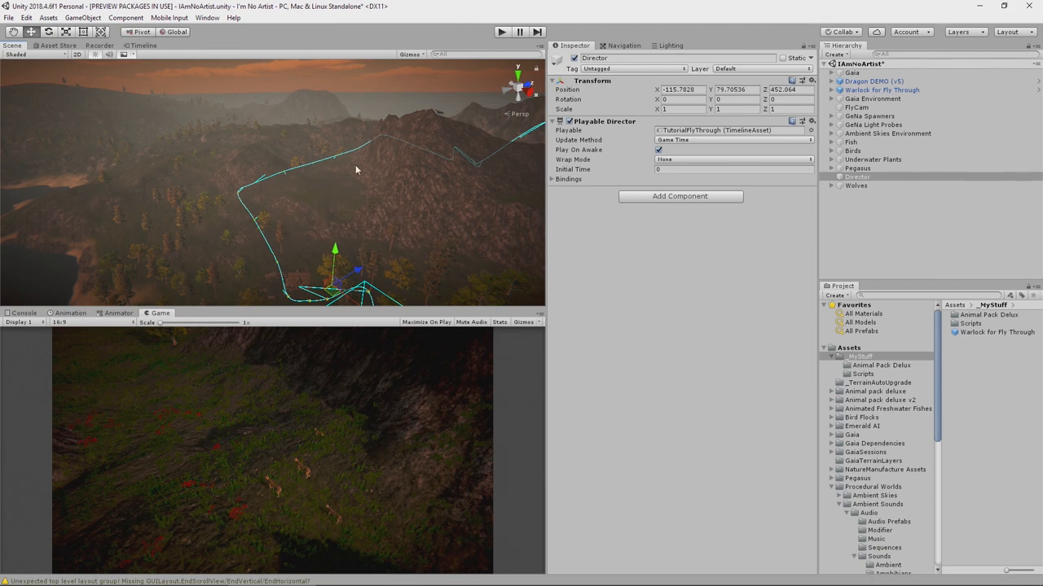
{"action": "mouse_move", "coordinate": [812, 330]}
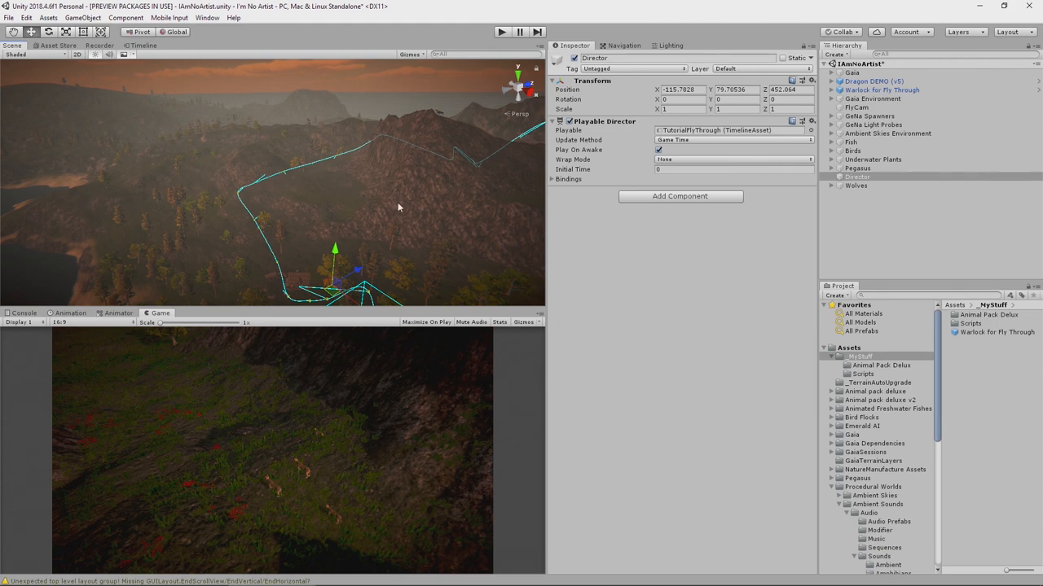
{"action": "left_click", "coordinate": [59, 46]}
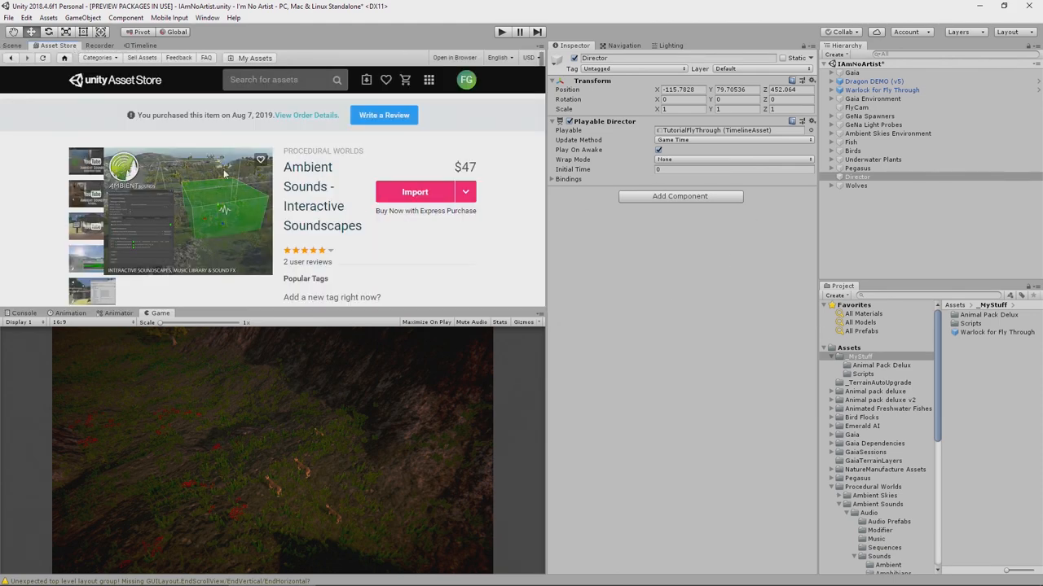
{"action": "left_click", "coordinate": [15, 46]}
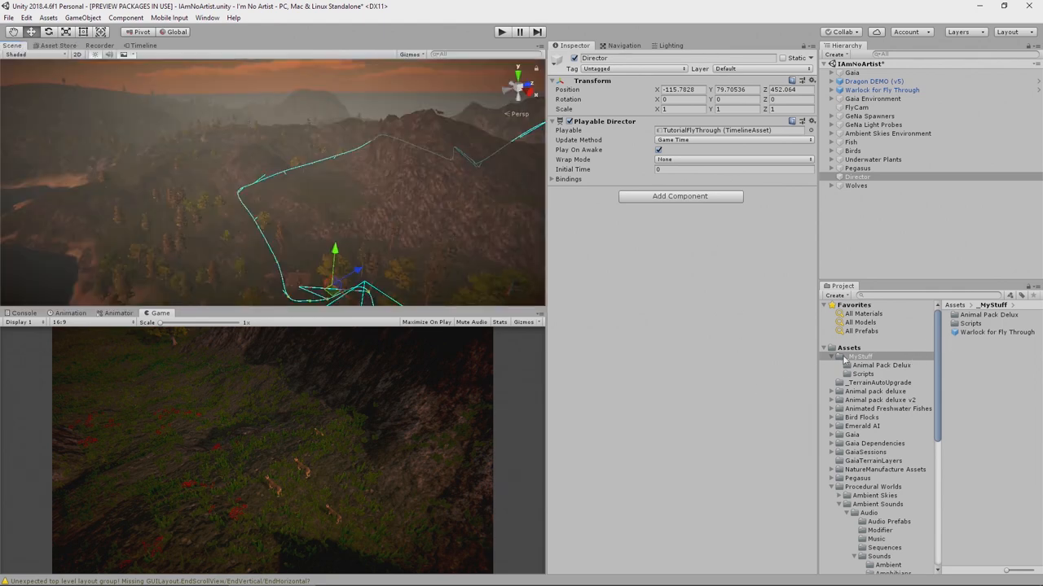
Create a new Sounds folder inside the MyStuff folder.
{"action": "right_click", "coordinate": [850, 352]}
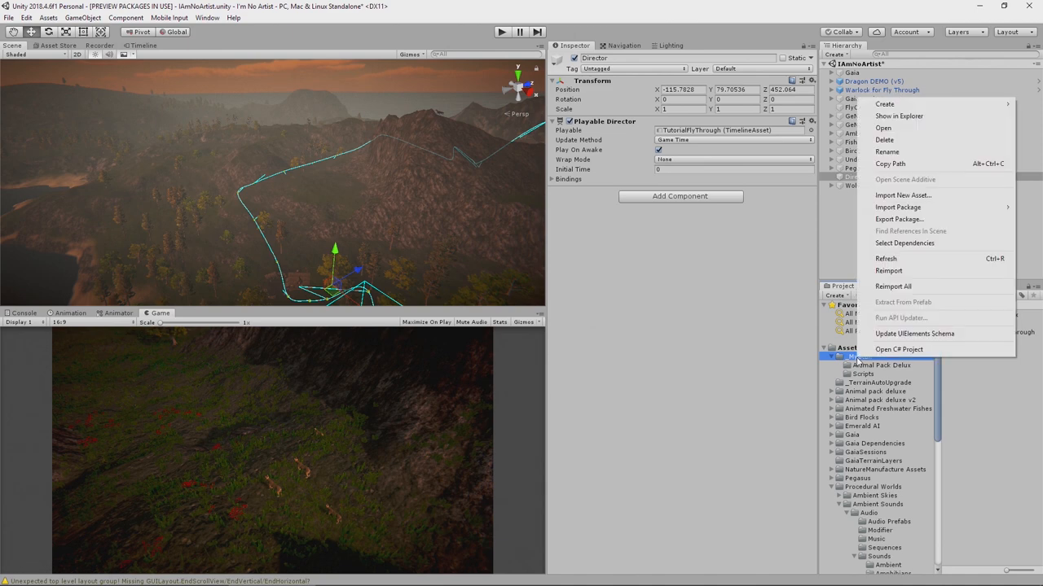
{"action": "left_click", "coordinate": [886, 104]}
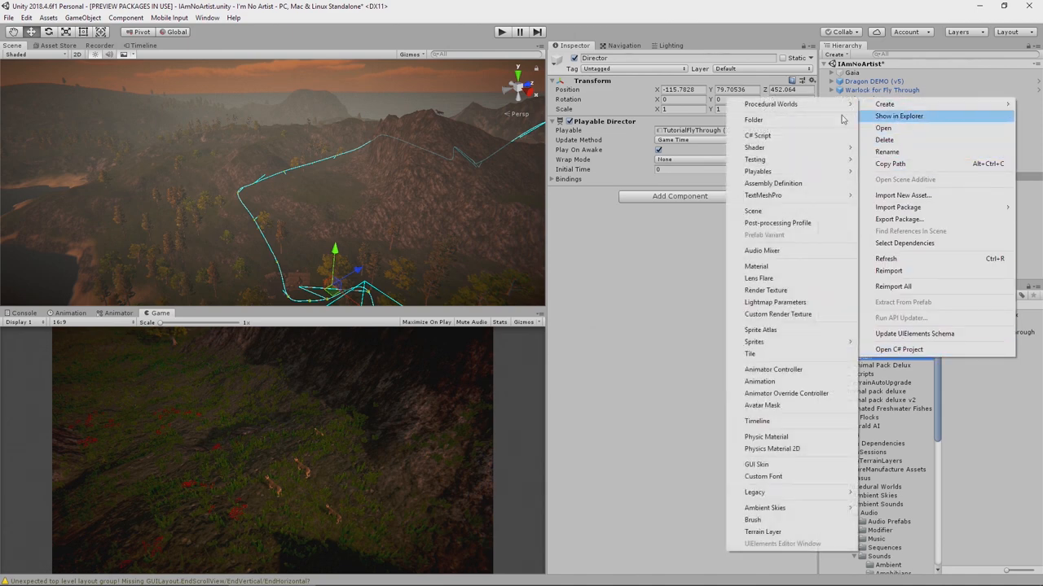
{"action": "left_click", "coordinate": [764, 120]}
{"action": "type", "text": "Sounds"}
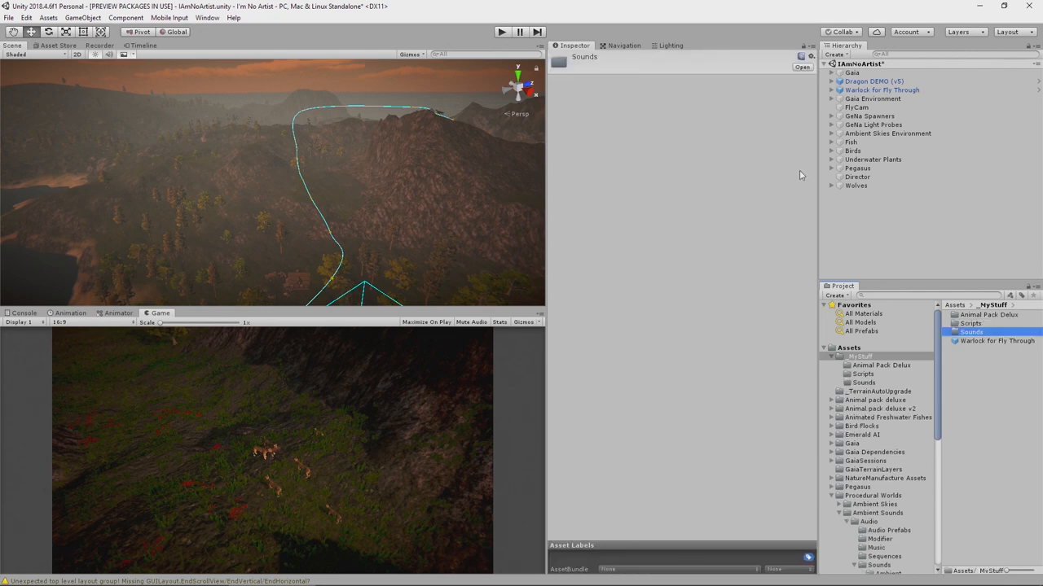
Create a new Procedural Worlds Ambient Sounds Sequence asset inside the Sounds folder.
{"action": "right_click", "coordinate": [965, 331]}
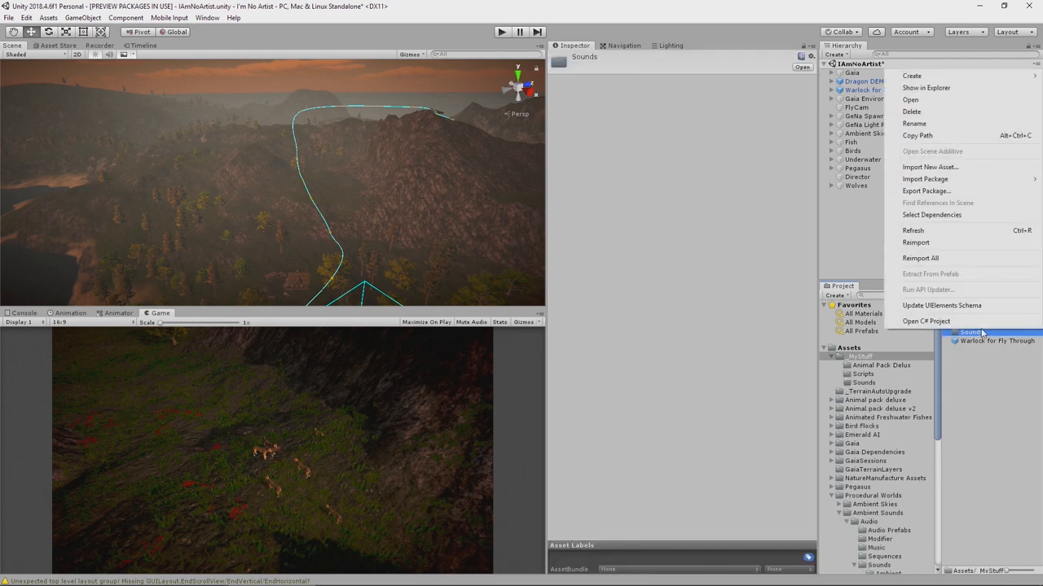
{"action": "left_click", "coordinate": [912, 75]}
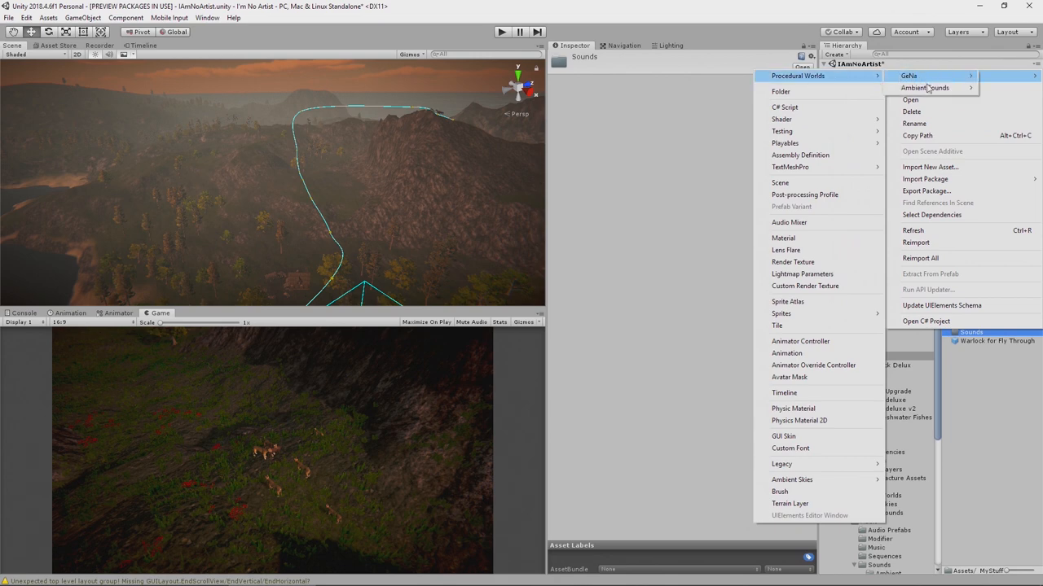
{"action": "mouse_move", "coordinate": [925, 88]}
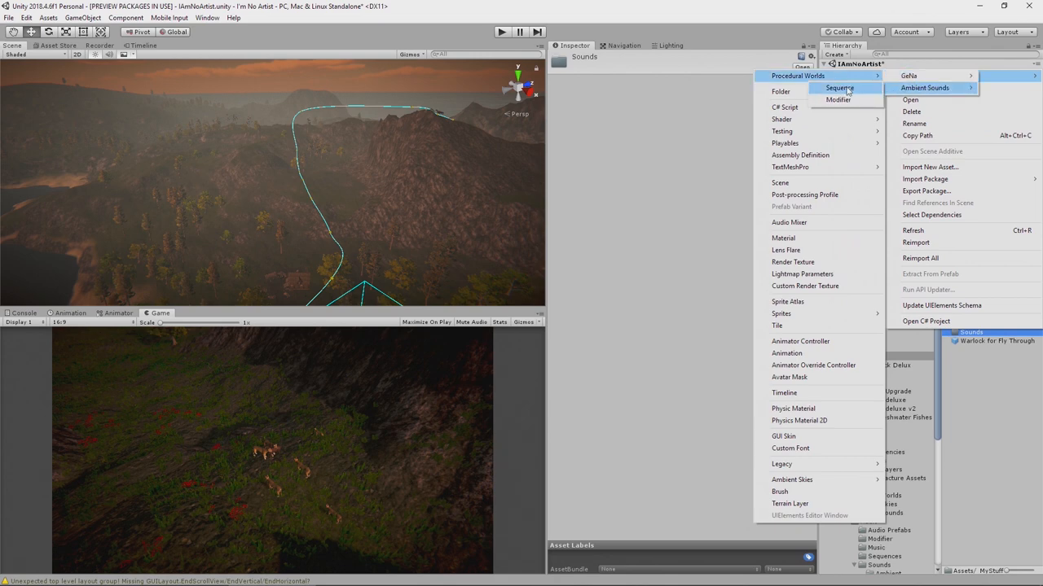
{"action": "left_click", "coordinate": [841, 88]}
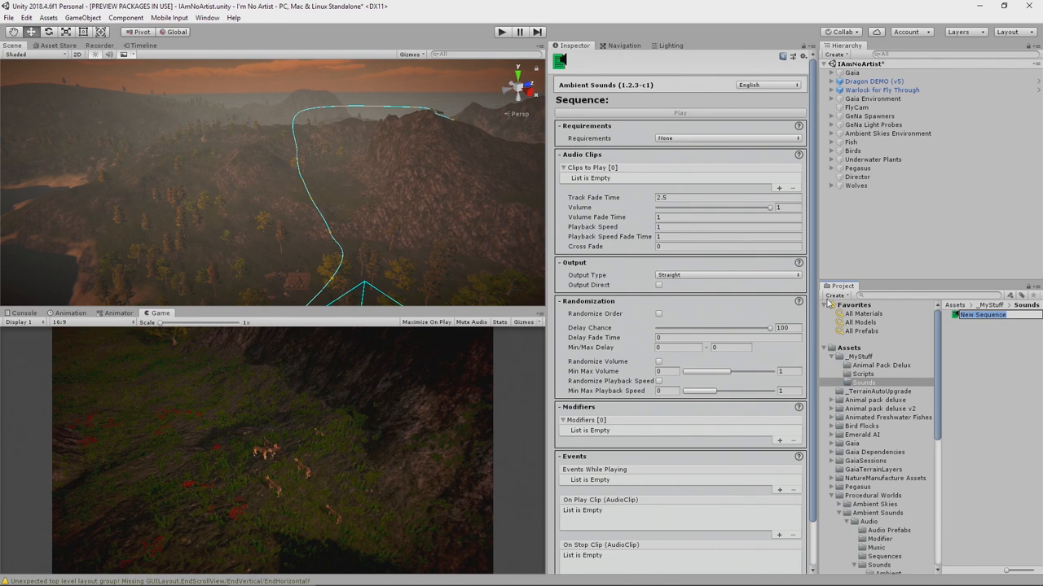
Name the sequence Global Background and add one empty slot to its Clips to Play list.
{"action": "type", "text": "Global Background"}
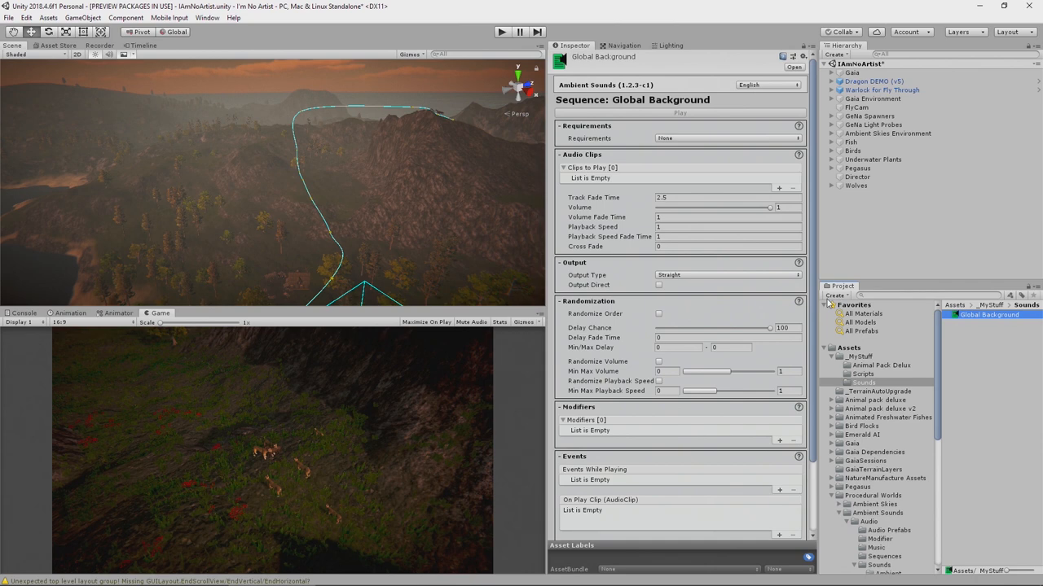
{"action": "mouse_move", "coordinate": [684, 209]}
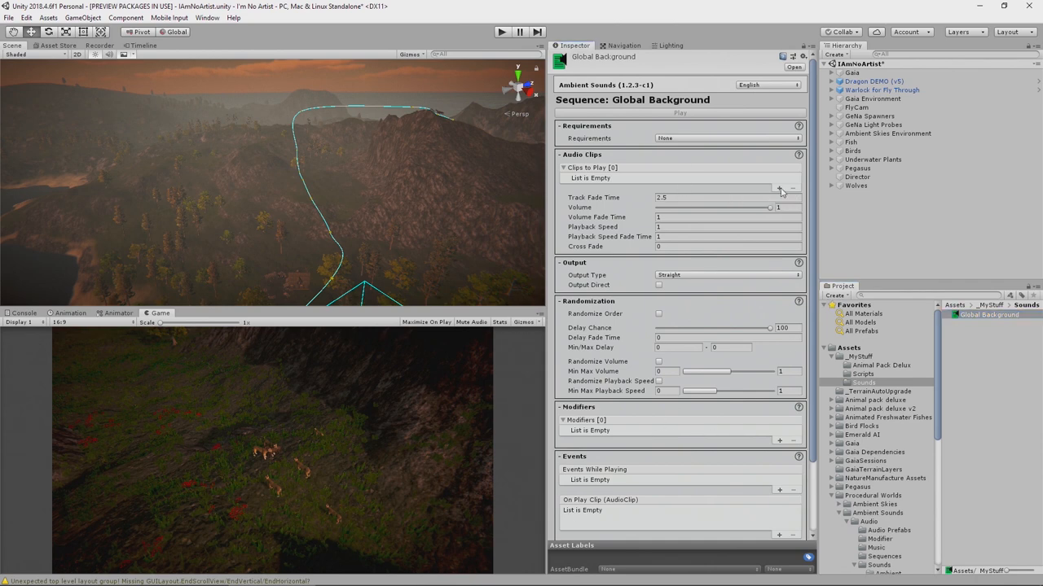
{"action": "left_click", "coordinate": [779, 189]}
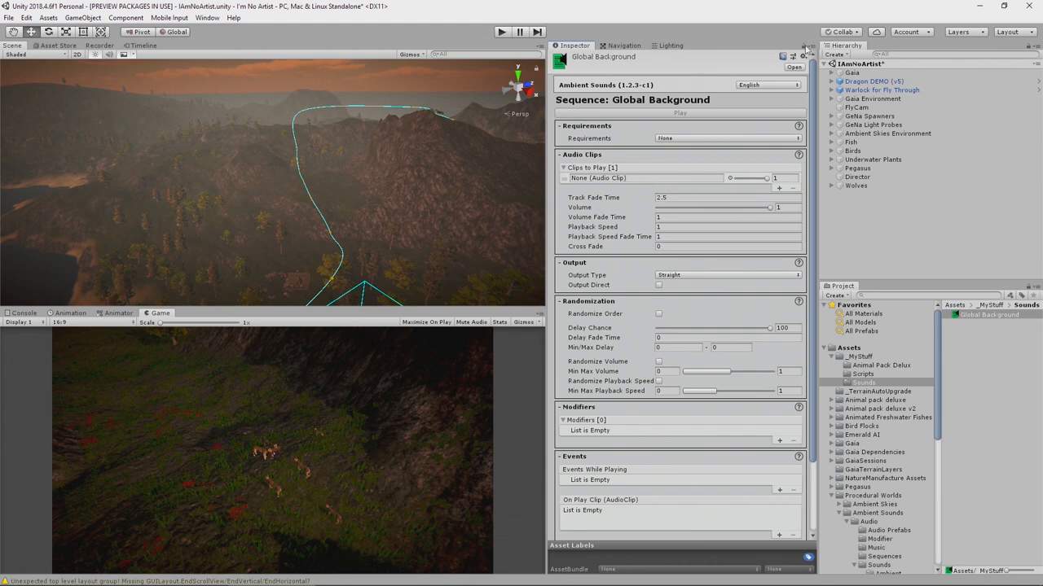
{"action": "mouse_move", "coordinate": [691, 198]}
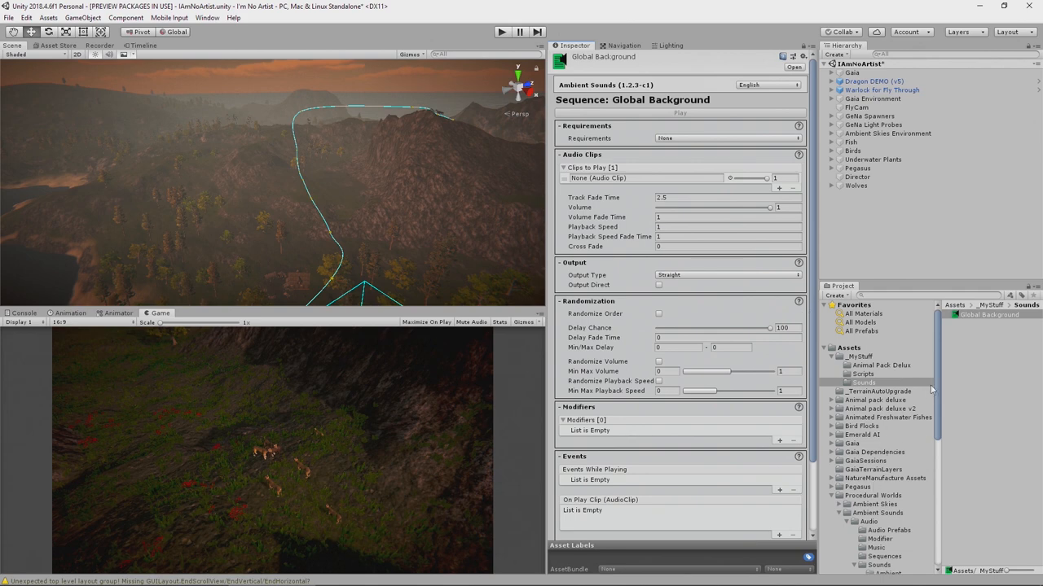
{"action": "scroll", "scroll_direction": "down", "scroll_amount": 3}
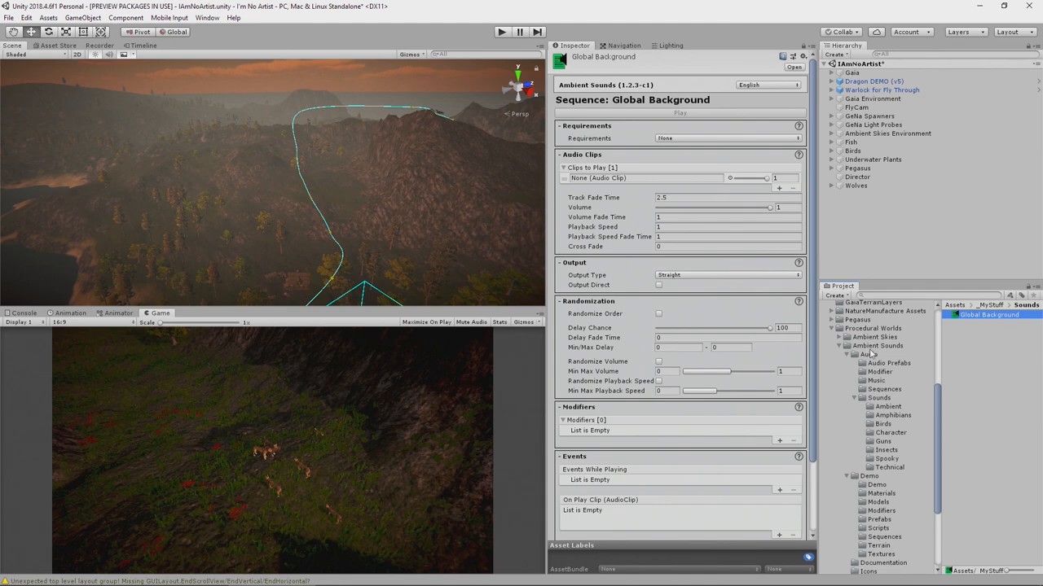
Assign the looping wind ambience clip to the slot and lower its volume to about half.
{"action": "left_click", "coordinate": [886, 405]}
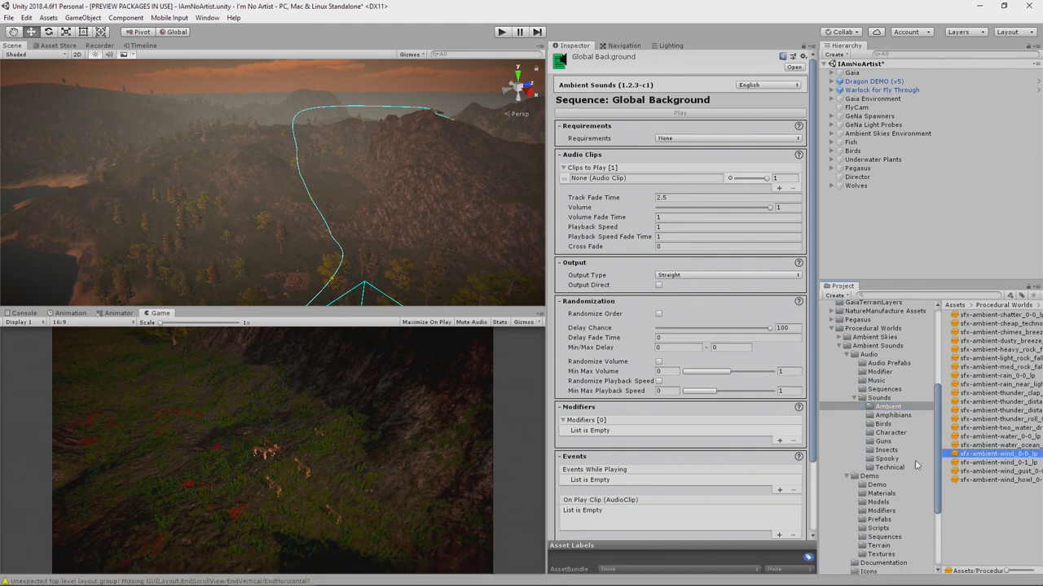
{"action": "mouse_move", "coordinate": [733, 96]}
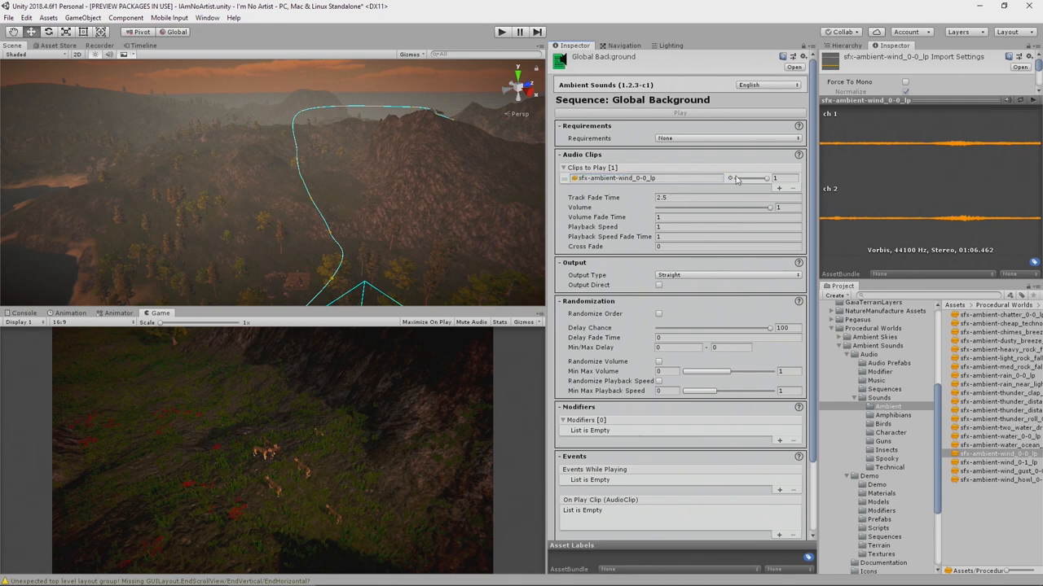
{"action": "mouse_move", "coordinate": [766, 179]}
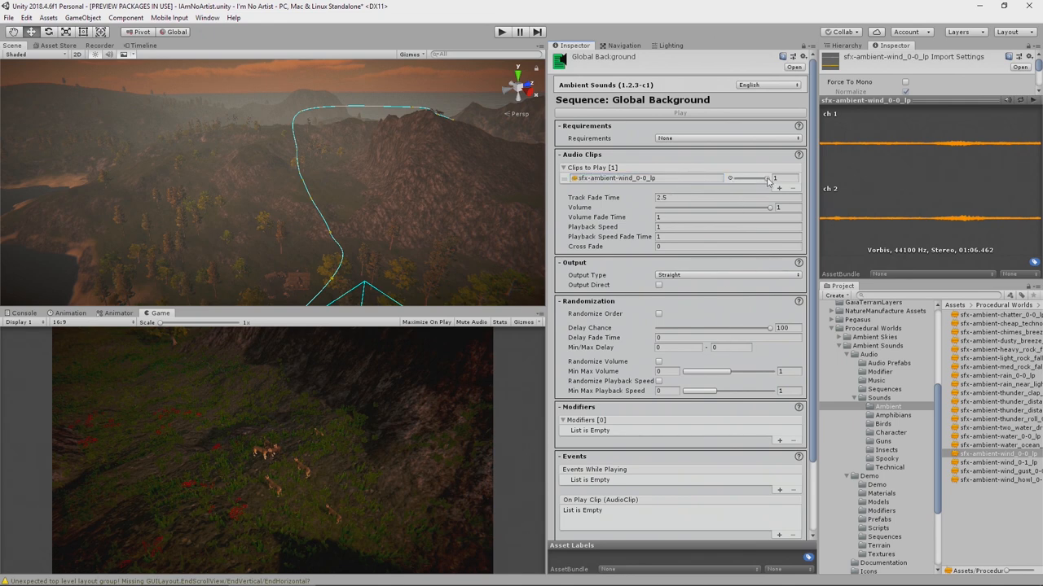
{"action": "left_click_drag", "start_coordinate": [765, 178], "coordinate": [746, 177]}
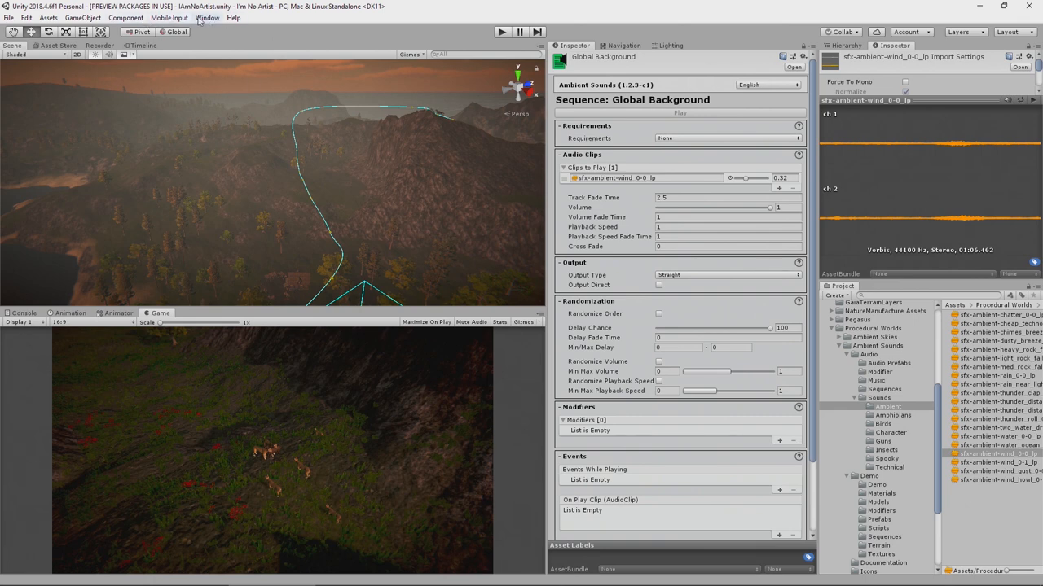
Create an Ambience Manager from the Ambient Sounds Manager window and reveal PlyCam in the hierarchy.
{"action": "left_click", "coordinate": [212, 16]}
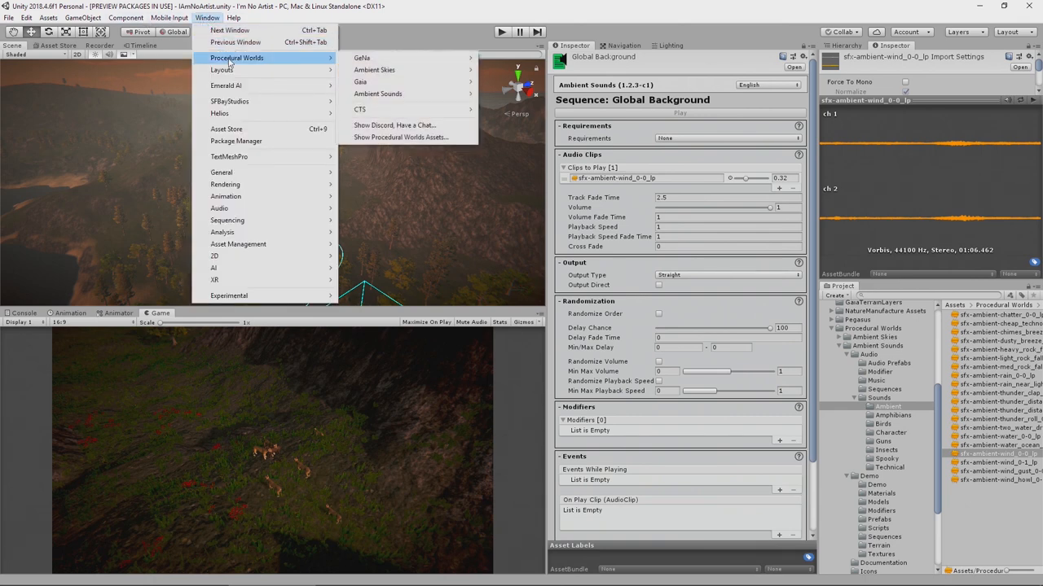
{"action": "mouse_move", "coordinate": [378, 92]}
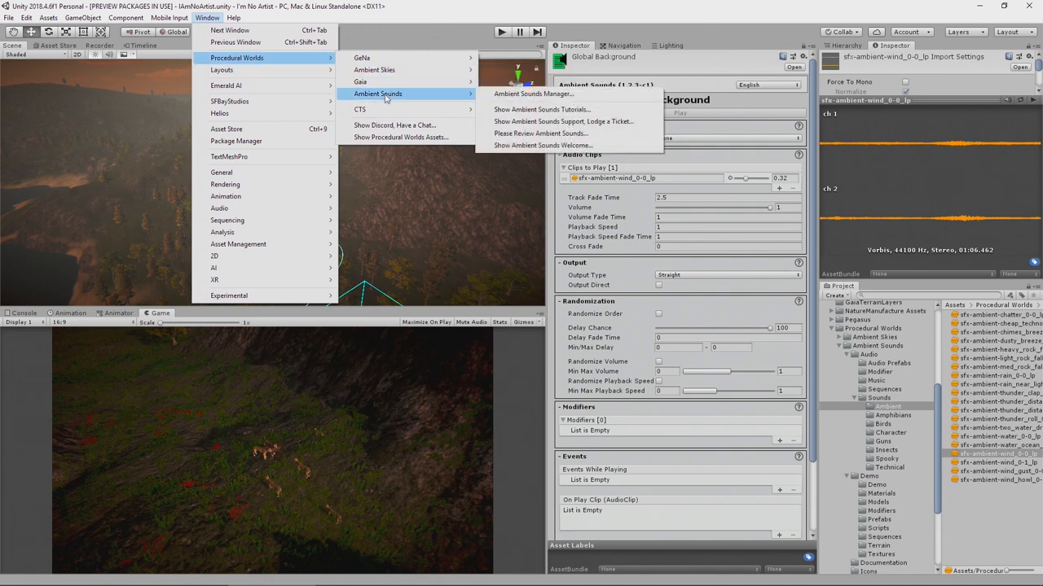
{"action": "left_click", "coordinate": [536, 93]}
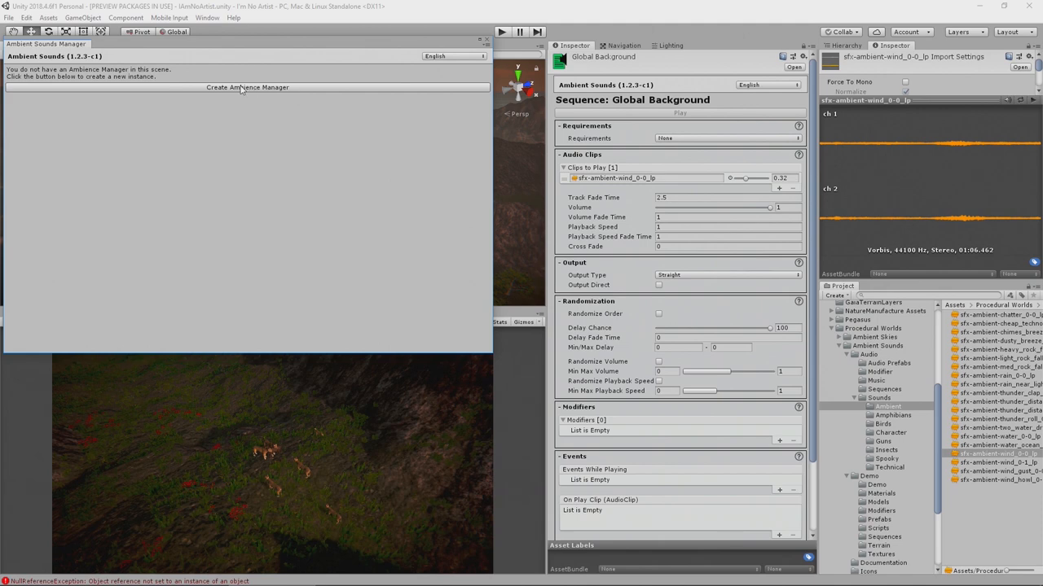
{"action": "left_click", "coordinate": [244, 88]}
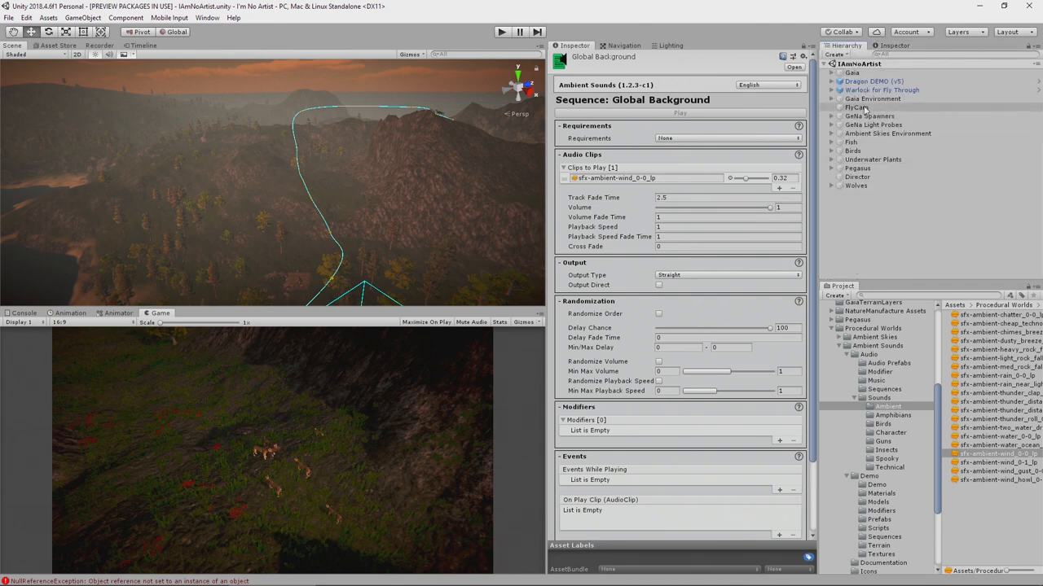
{"action": "left_click", "coordinate": [850, 108]}
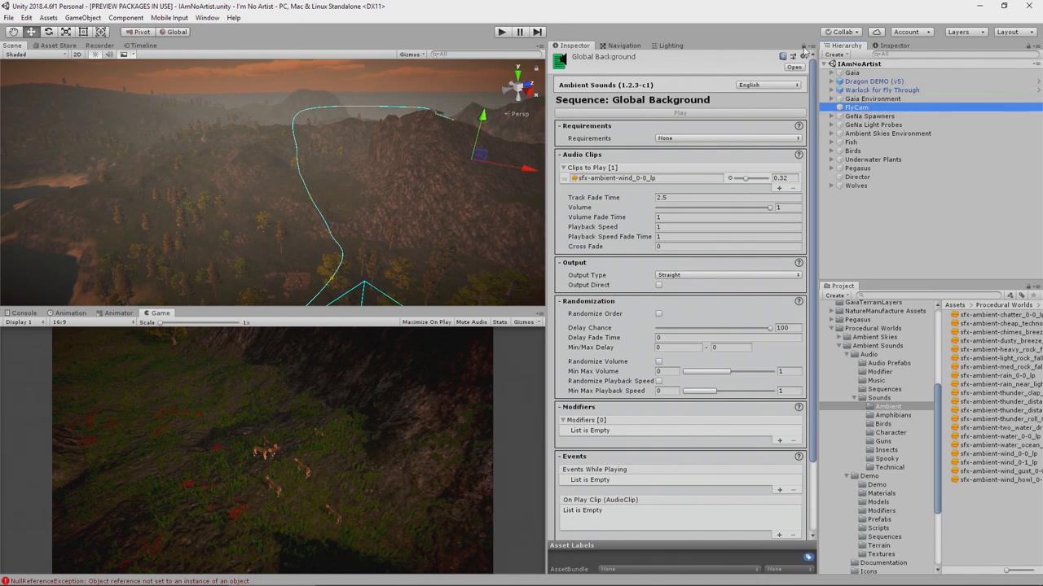
Assign Global Background as the player camera Ambience Manager's single global sequence.
{"action": "left_click", "coordinate": [852, 107]}
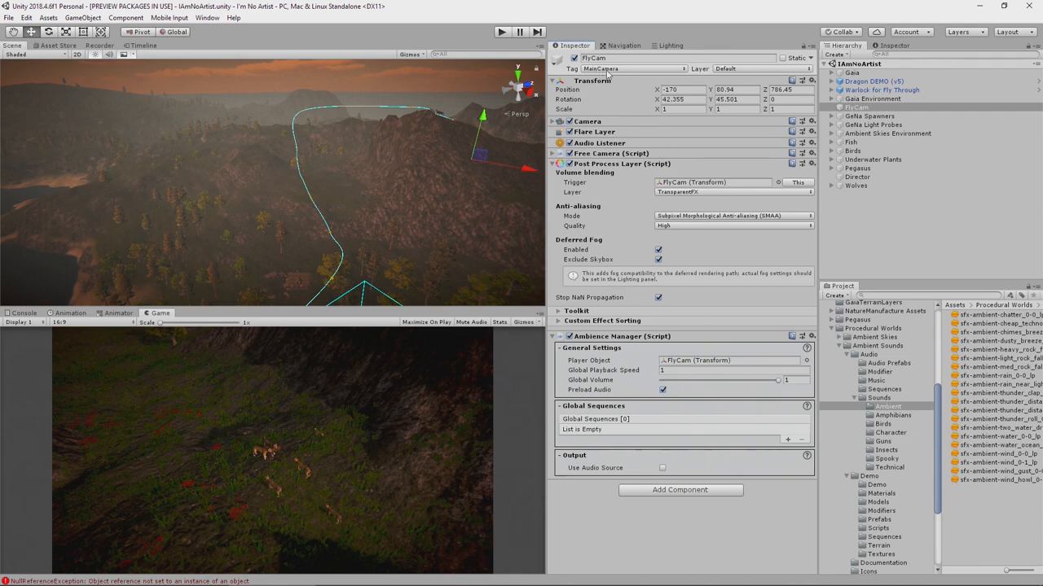
{"action": "mouse_move", "coordinate": [756, 424]}
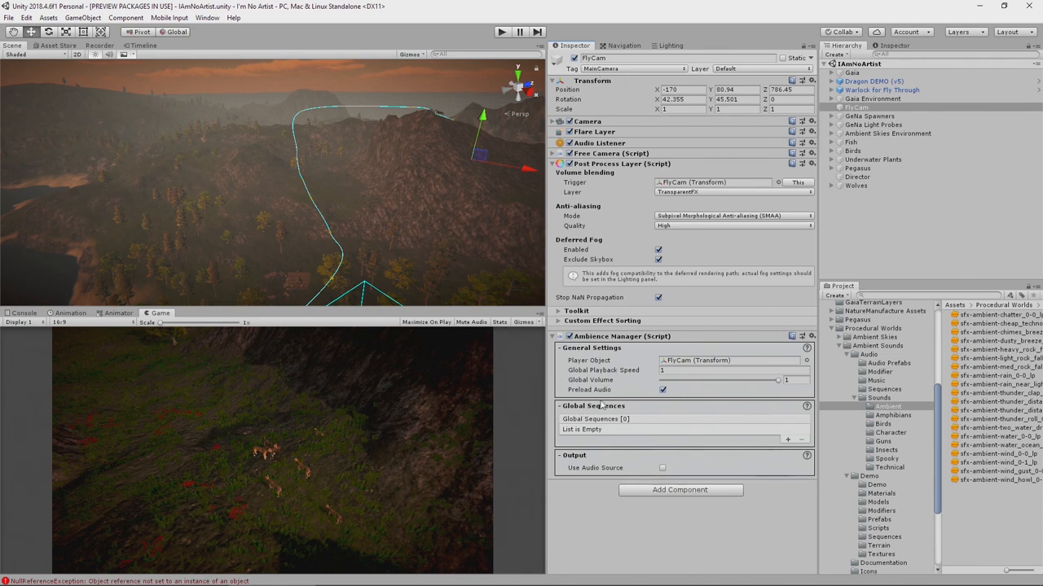
{"action": "mouse_move", "coordinate": [632, 443]}
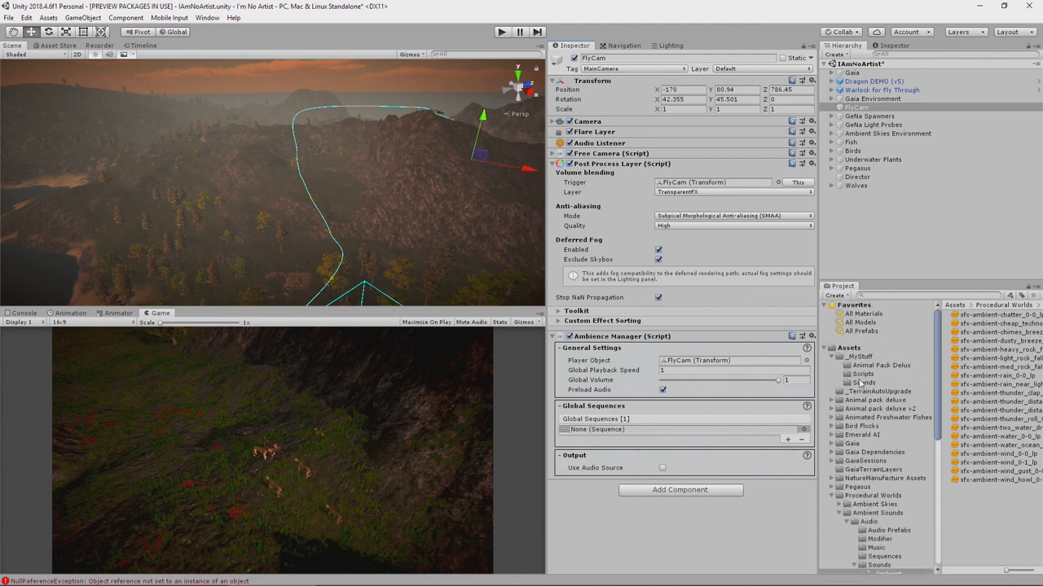
{"action": "left_click", "coordinate": [860, 381]}
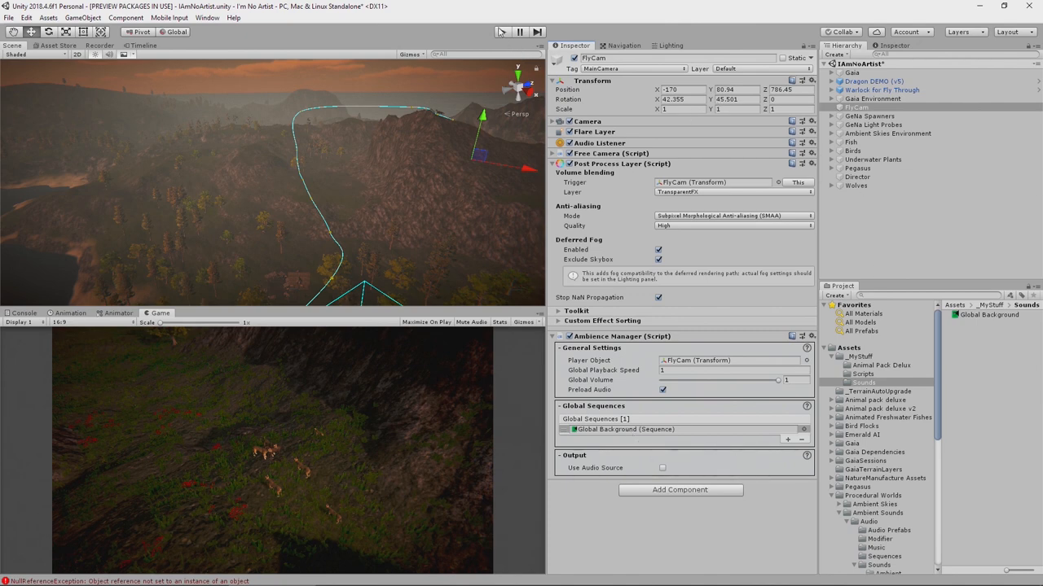
{"action": "left_click", "coordinate": [501, 33]}
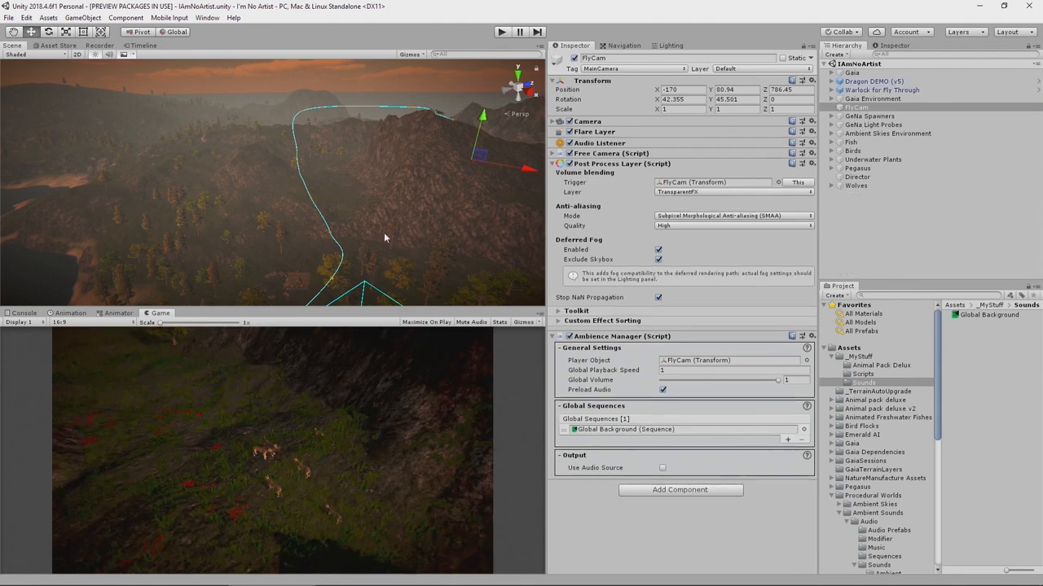
{"action": "mouse_move", "coordinate": [376, 250]}
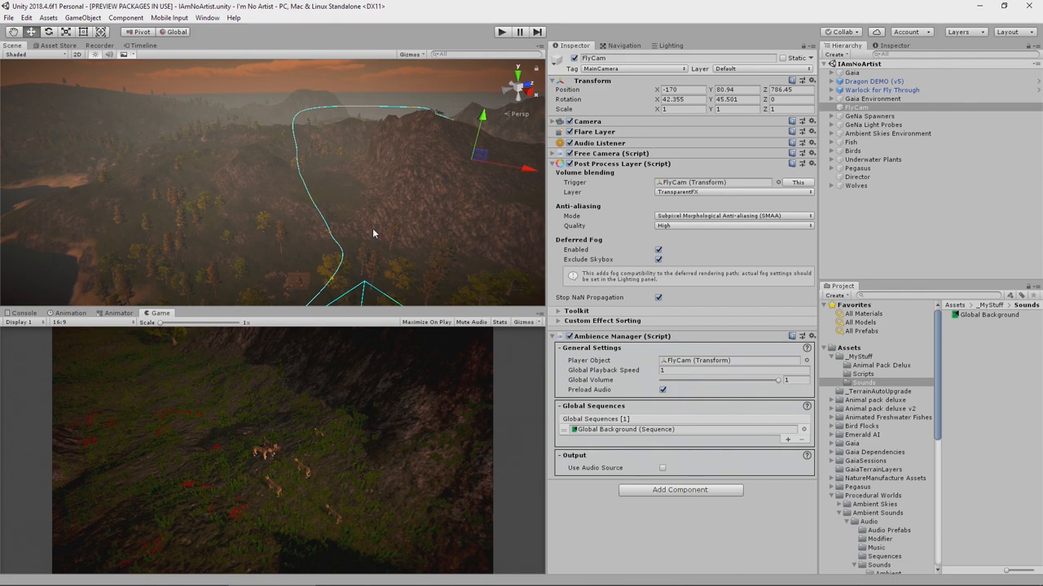
{"action": "left_click", "coordinate": [876, 98]}
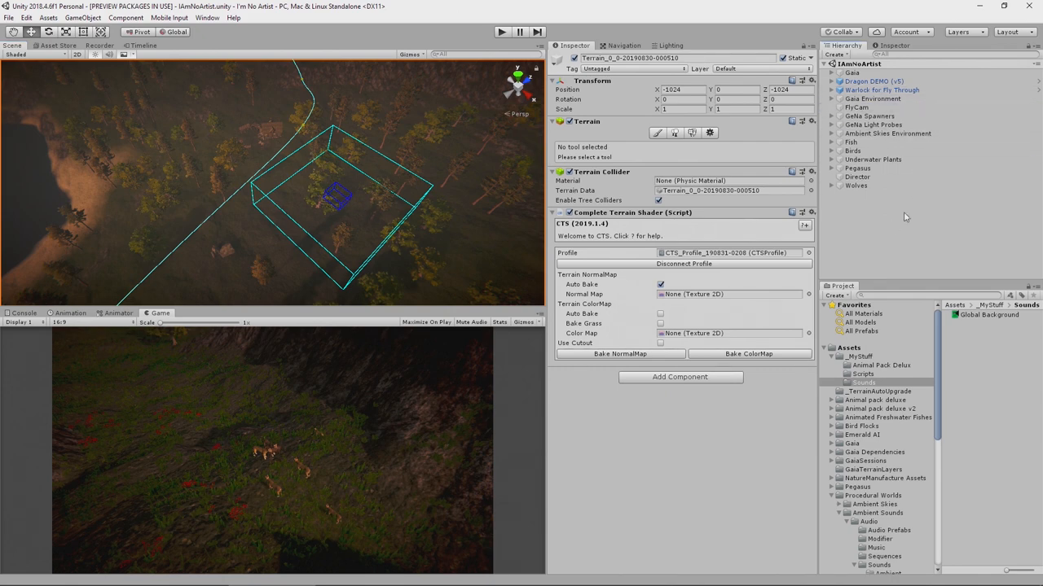
Add an AmbientSounds Audio Area child under Sparrow Flock in the Birds group.
{"action": "left_click", "coordinate": [831, 150]}
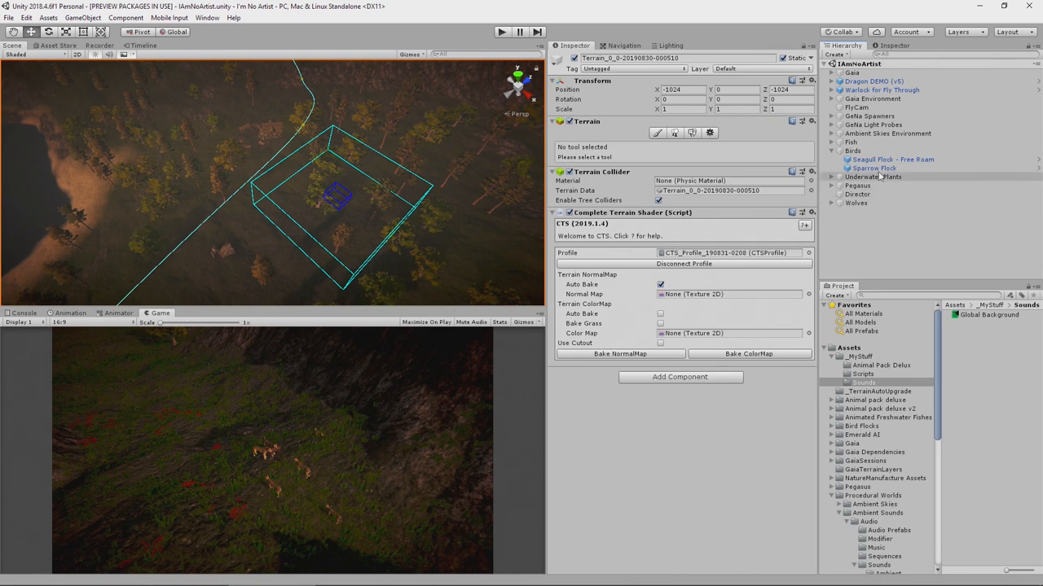
{"action": "left_click", "coordinate": [873, 167]}
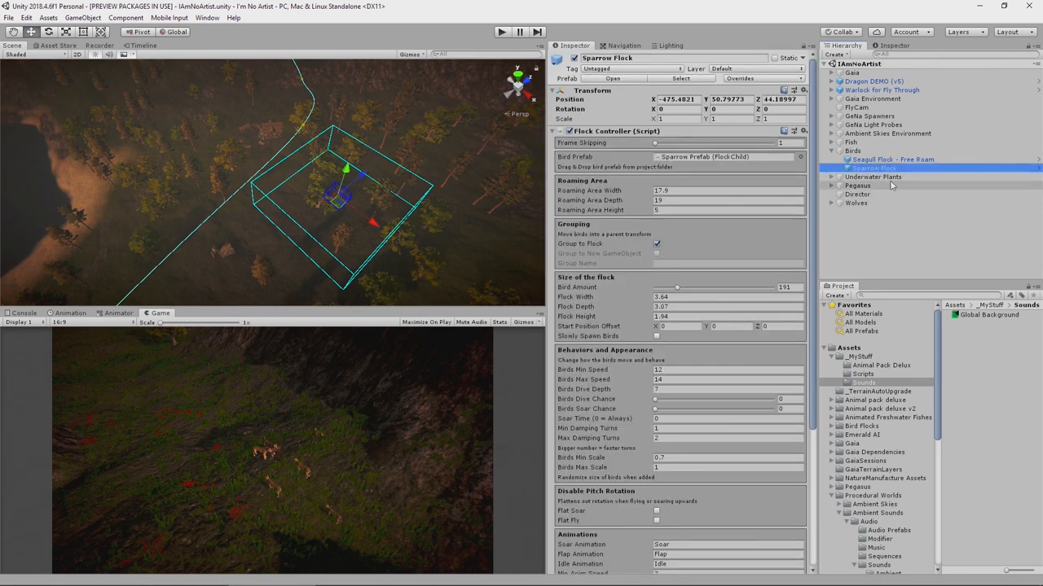
{"action": "right_click", "coordinate": [873, 168]}
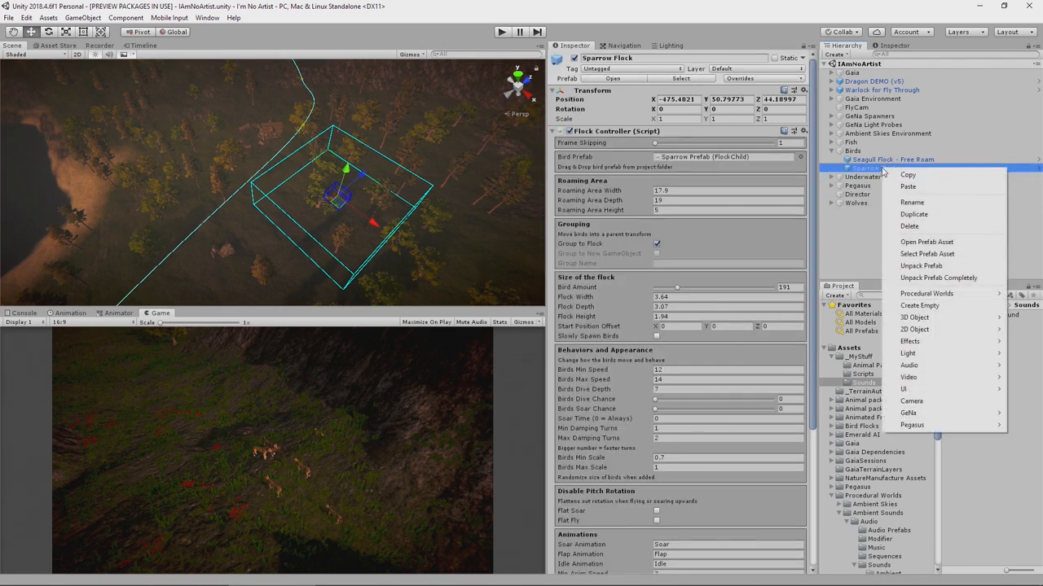
{"action": "mouse_move", "coordinate": [926, 293]}
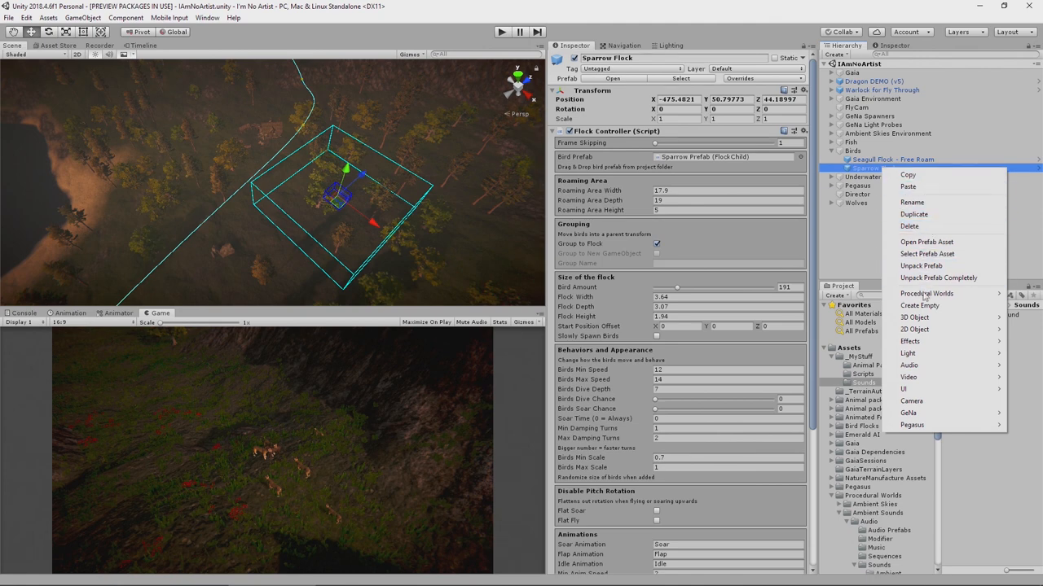
{"action": "mouse_move", "coordinate": [927, 294]}
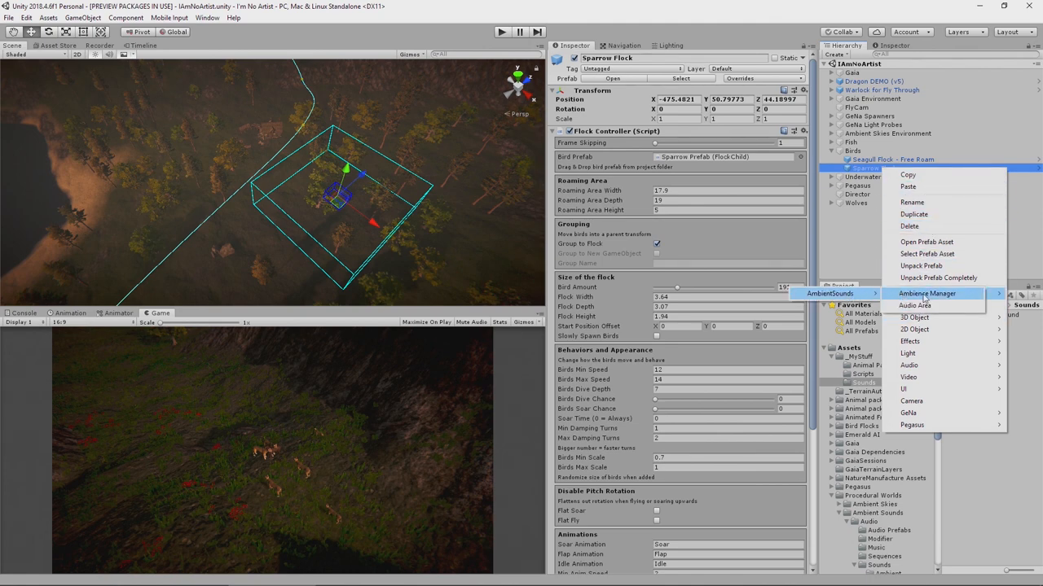
{"action": "mouse_move", "coordinate": [917, 306]}
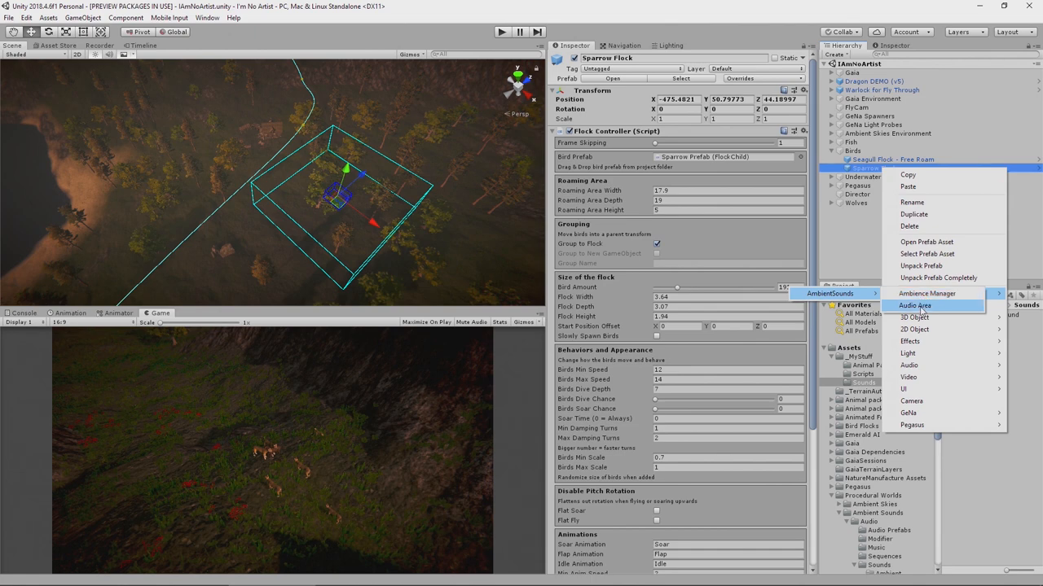
{"action": "left_click", "coordinate": [918, 302]}
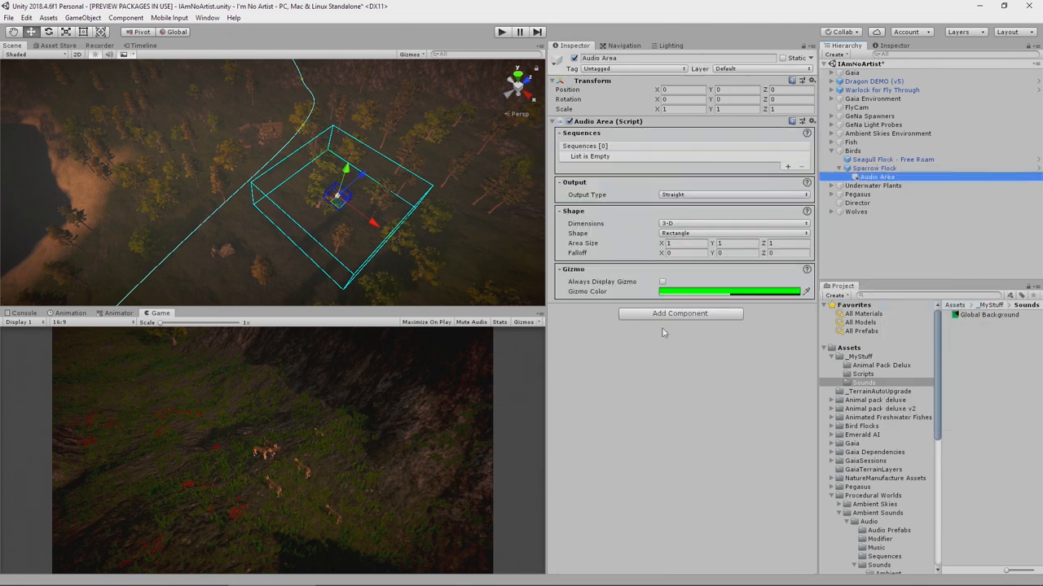
{"action": "mouse_move", "coordinate": [613, 204]}
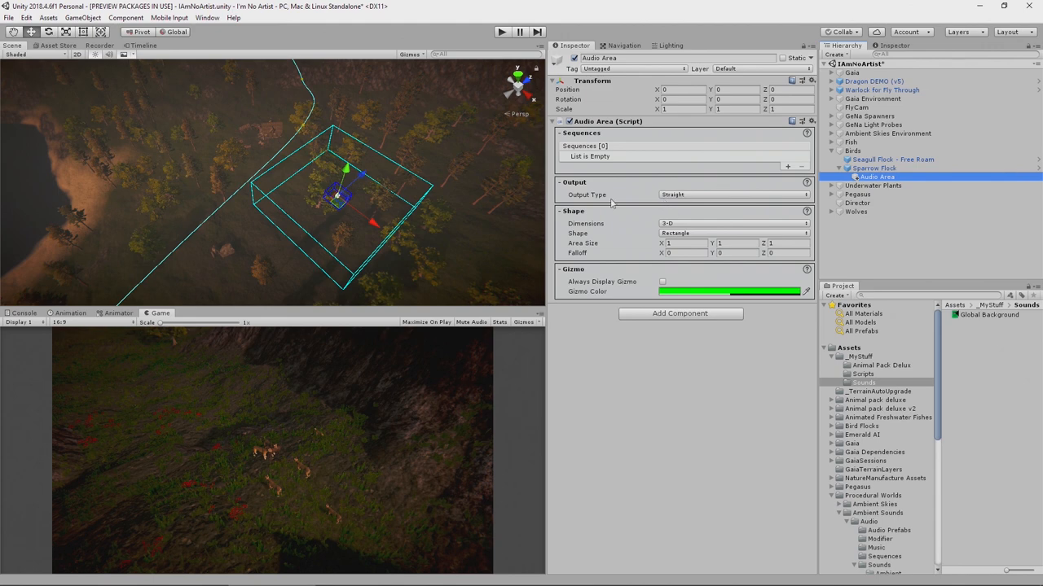
{"action": "mouse_move", "coordinate": [716, 267]}
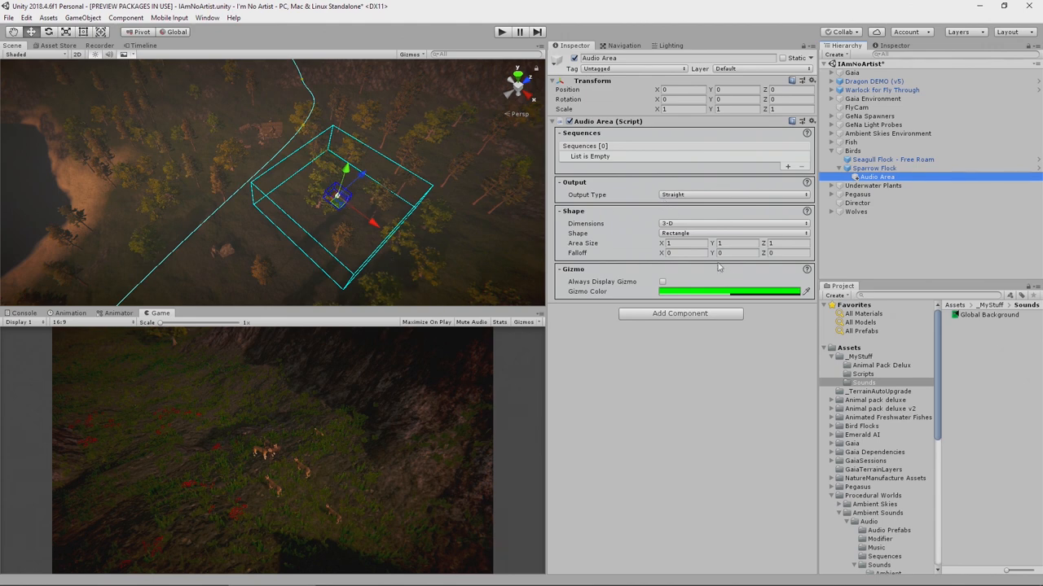
{"action": "mouse_move", "coordinate": [674, 277]}
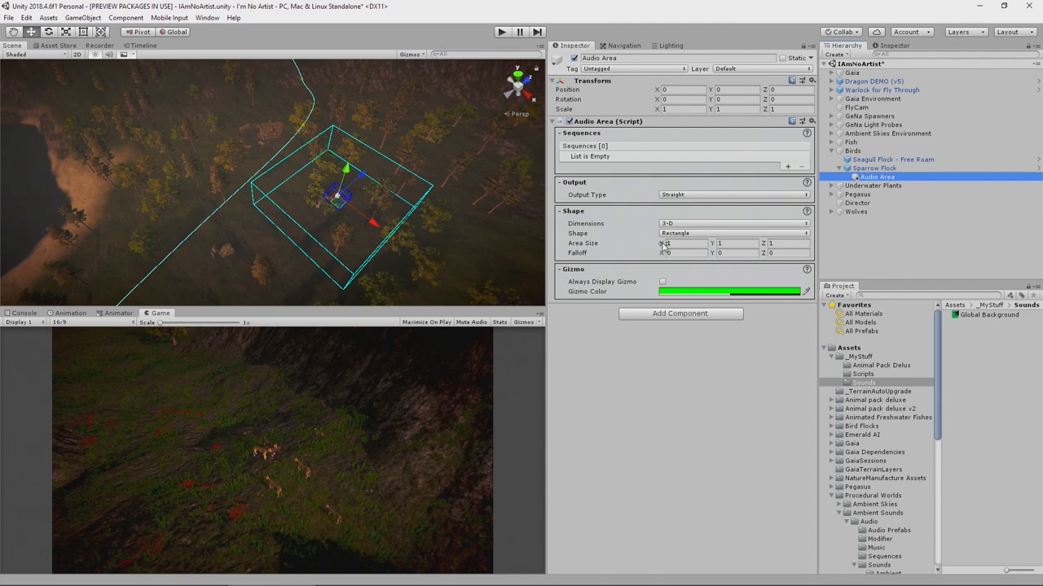
Enter new Area Size values (24.04, 16.5, 14.21) to enlarge the Audio Area rectangle.
{"action": "type", "text": "24.04"}
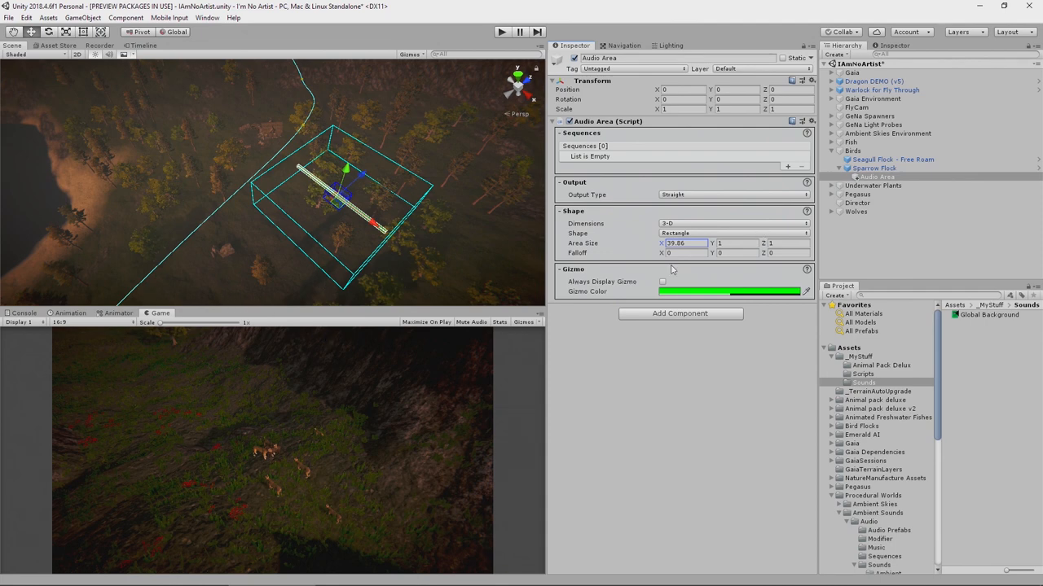
{"action": "type", "text": "16.5"}
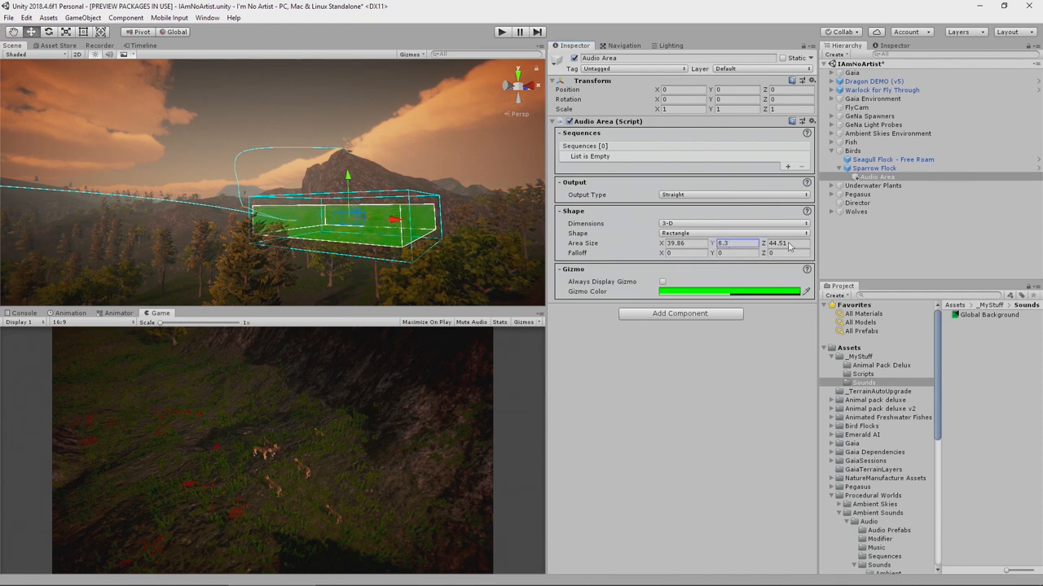
{"action": "type", "text": "14.21"}
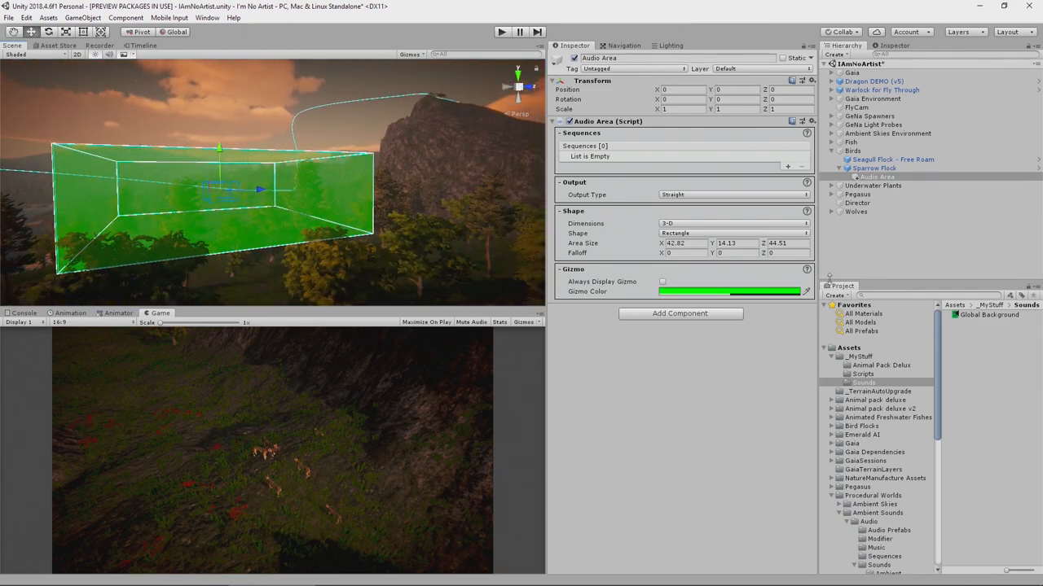
{"action": "mouse_move", "coordinate": [576, 253]}
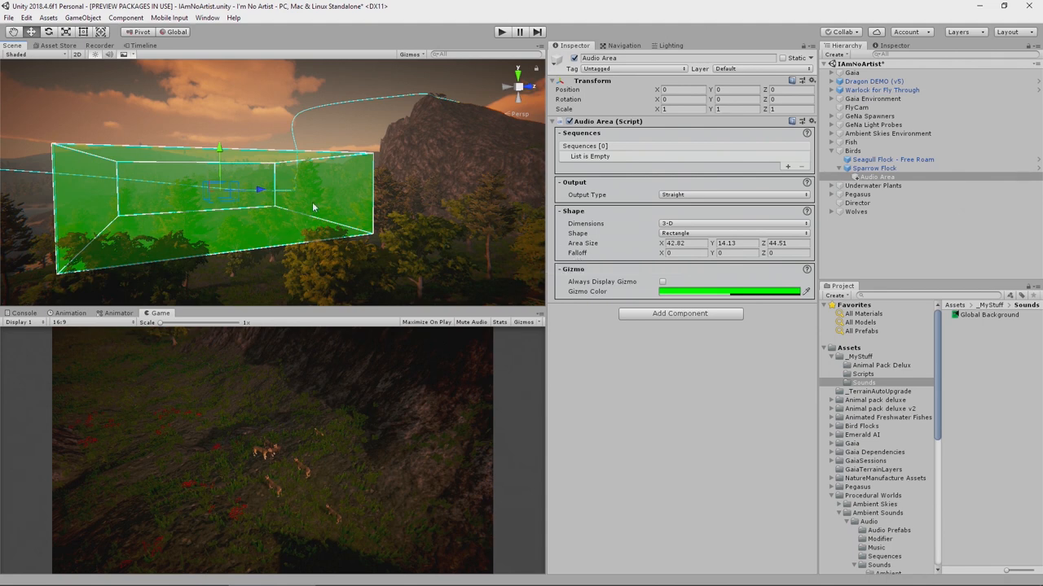
{"action": "mouse_move", "coordinate": [311, 238]}
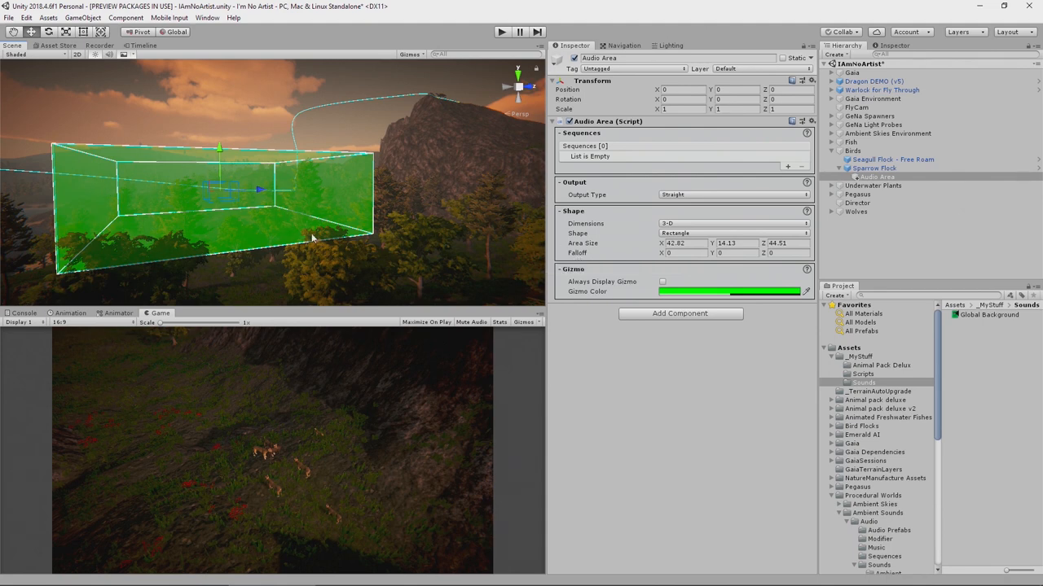
Set the Audio Area to a rectangle shape with a falloff of roughly 22 × 5.1 × 19.2 units.
{"action": "left_click", "coordinate": [685, 253]}
{"action": "type", "text": "22"}
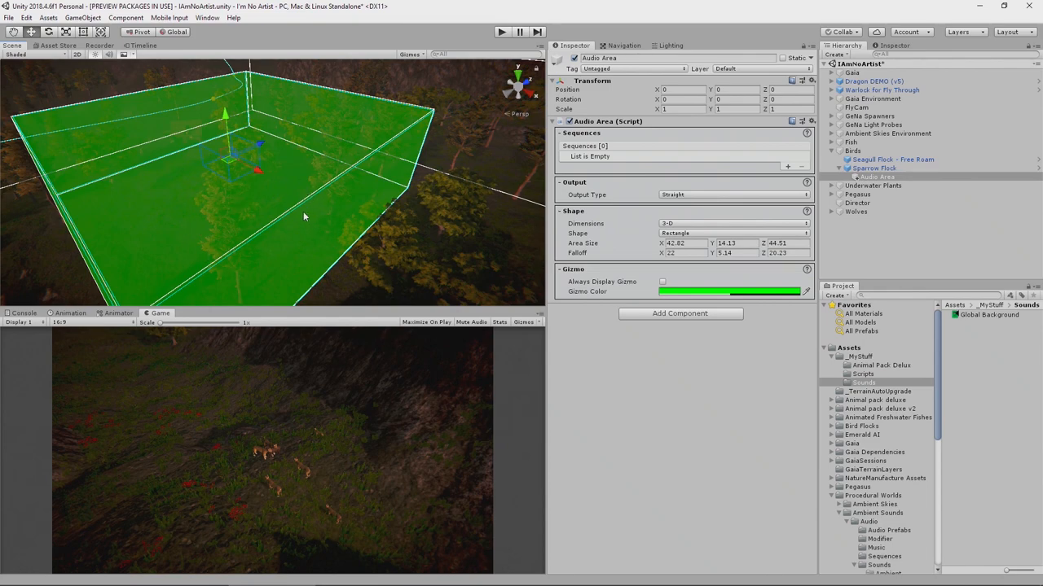
{"action": "left_click_drag", "start_coordinate": [306, 215], "coordinate": [395, 210]}
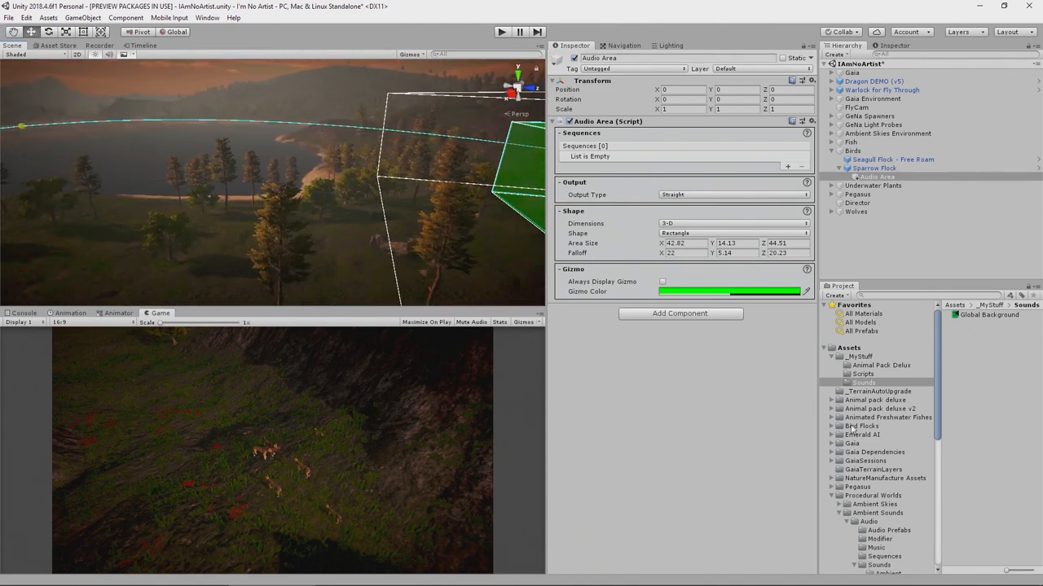
Create a sequence asset named Sparrows in the Sounds folder and select it.
{"action": "right_click", "coordinate": [876, 381]}
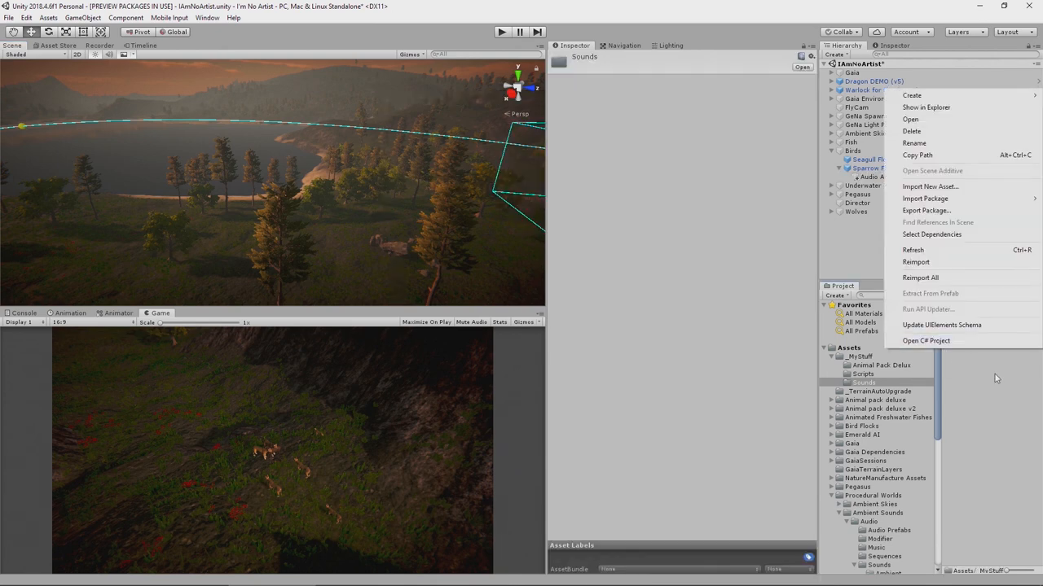
{"action": "mouse_move", "coordinate": [948, 98]}
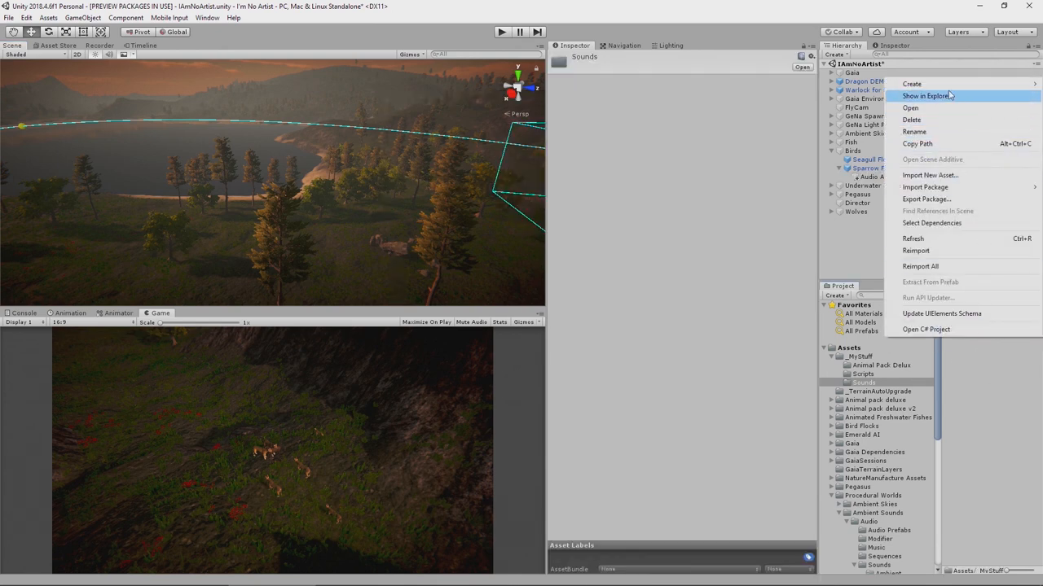
{"action": "left_click", "coordinate": [926, 83]}
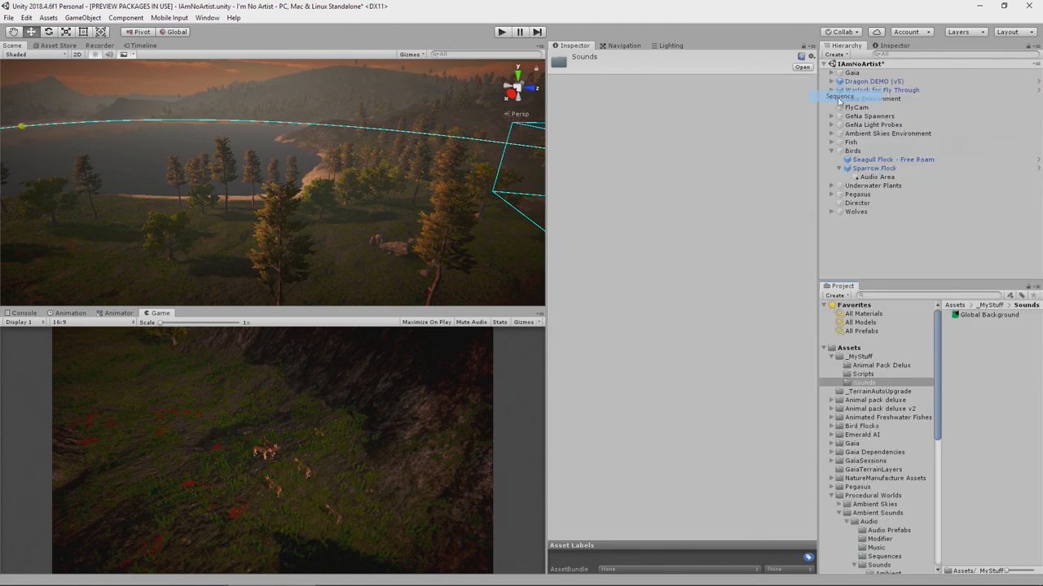
{"action": "left_click", "coordinate": [995, 324]}
{"action": "type", "text": "Sparrows"}
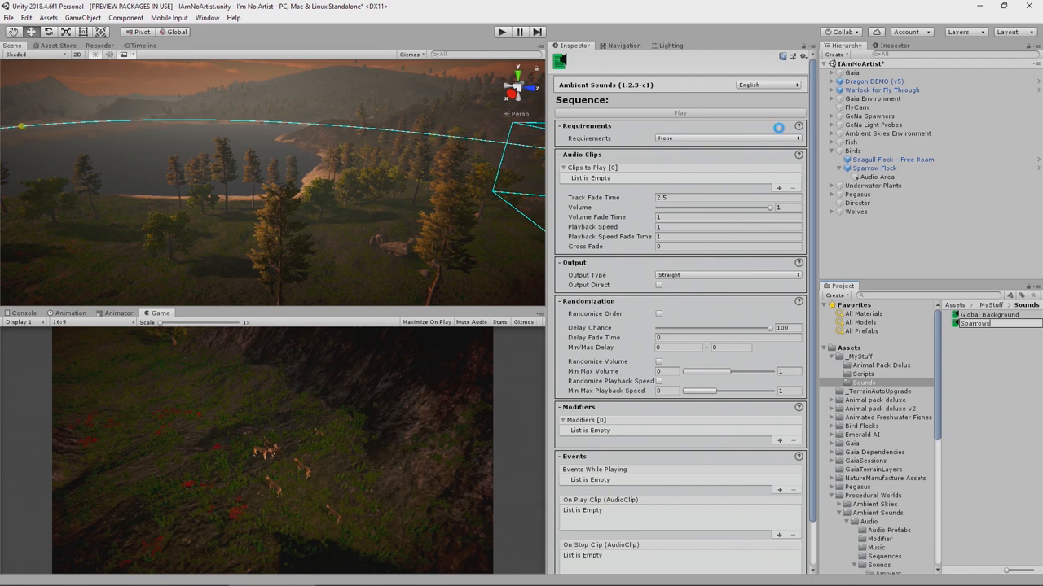
{"action": "left_click", "coordinate": [971, 332]}
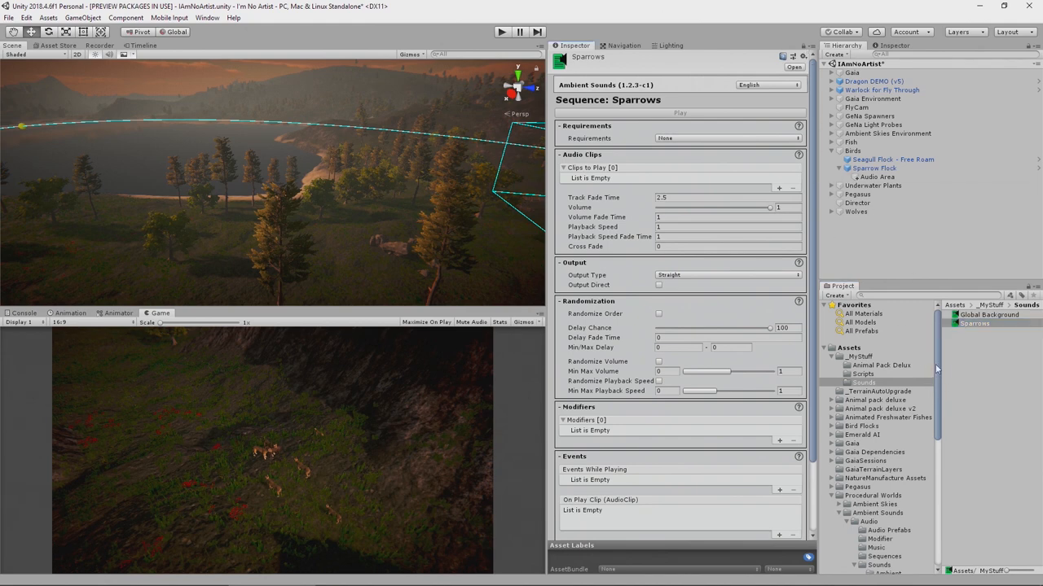
Select the six sfx-birds-sparrow clips in the Birds folder for the Clips to Play list.
{"action": "scroll", "scroll_direction": "down", "scroll_amount": 3}
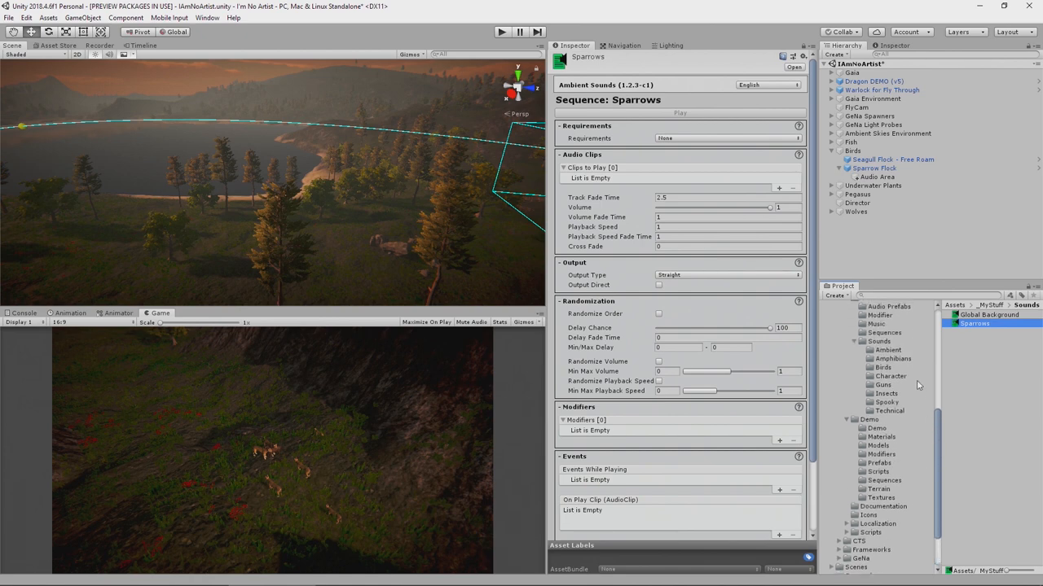
{"action": "left_click", "coordinate": [879, 368]}
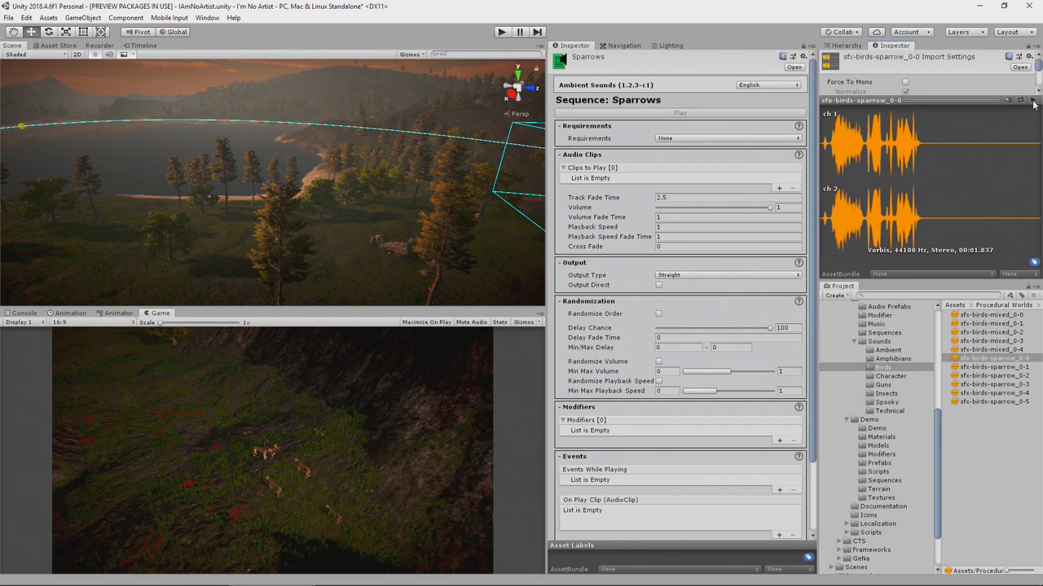
{"action": "mouse_move", "coordinate": [1032, 103]}
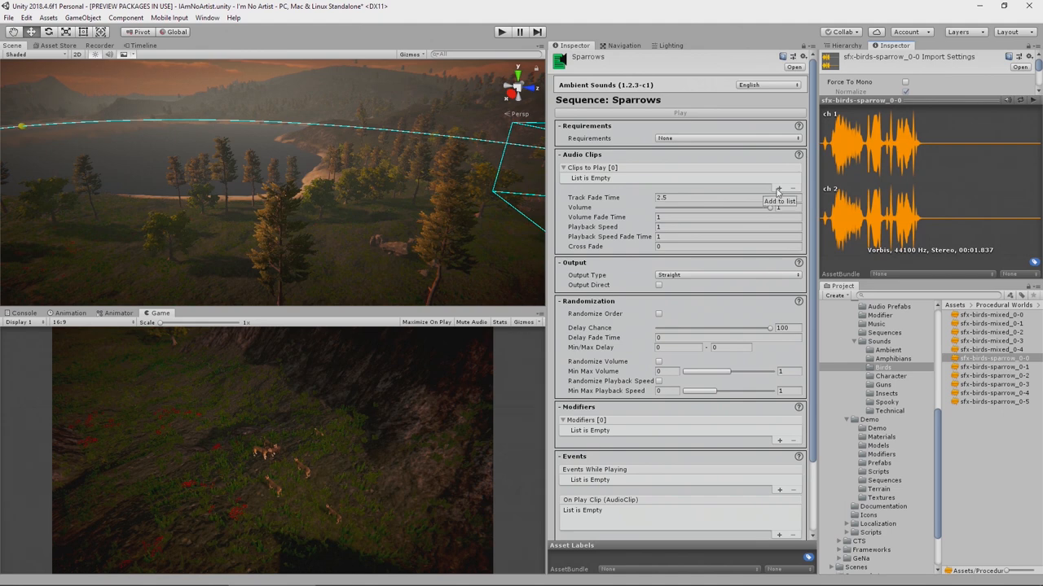
{"action": "mouse_move", "coordinate": [961, 355]}
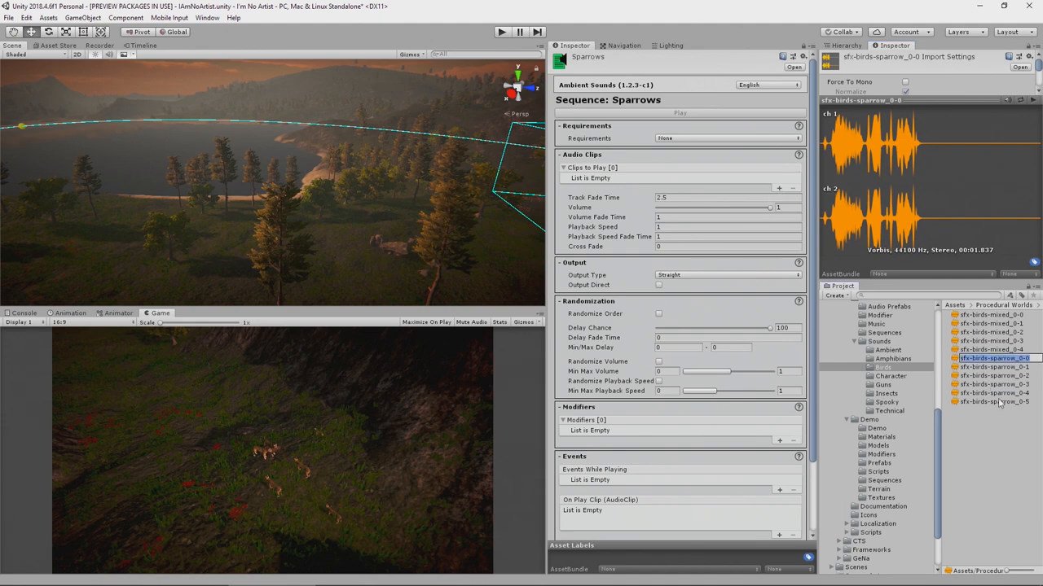
{"action": "left_click", "coordinate": [991, 406]}
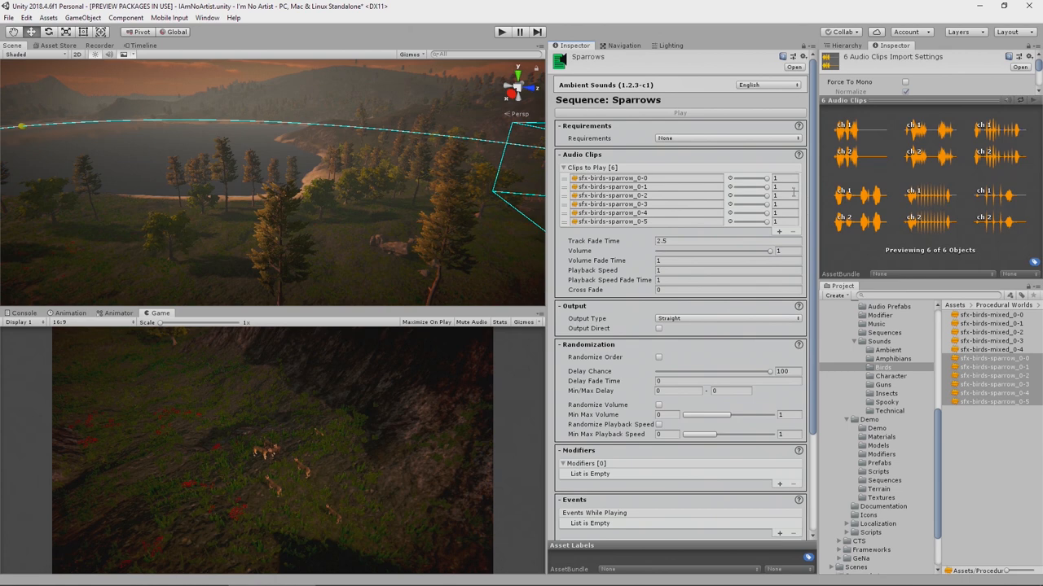
Set clip volumes to 0.5, enable Randomize Order and set the Min Max Delay maximum to 1.
{"action": "left_click", "coordinate": [774, 176]}
{"action": "type", "text": "0.5"}
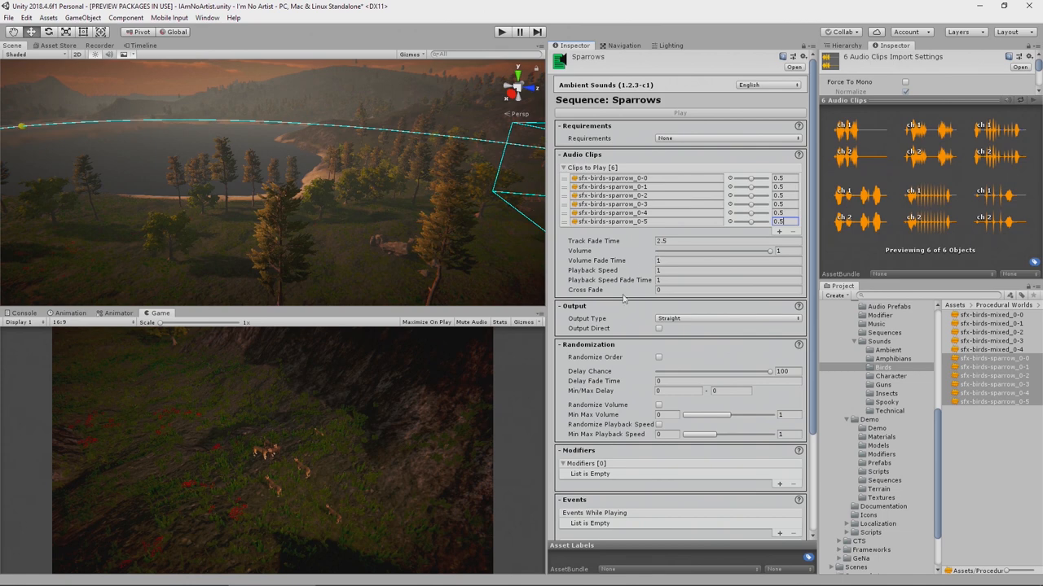
{"action": "mouse_move", "coordinate": [659, 352]}
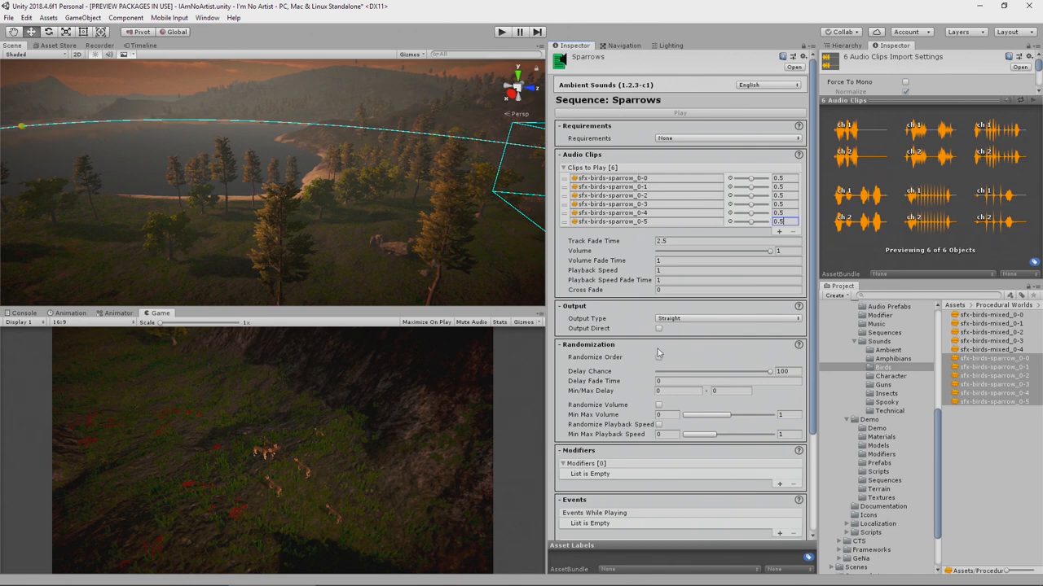
{"action": "mouse_move", "coordinate": [658, 359]}
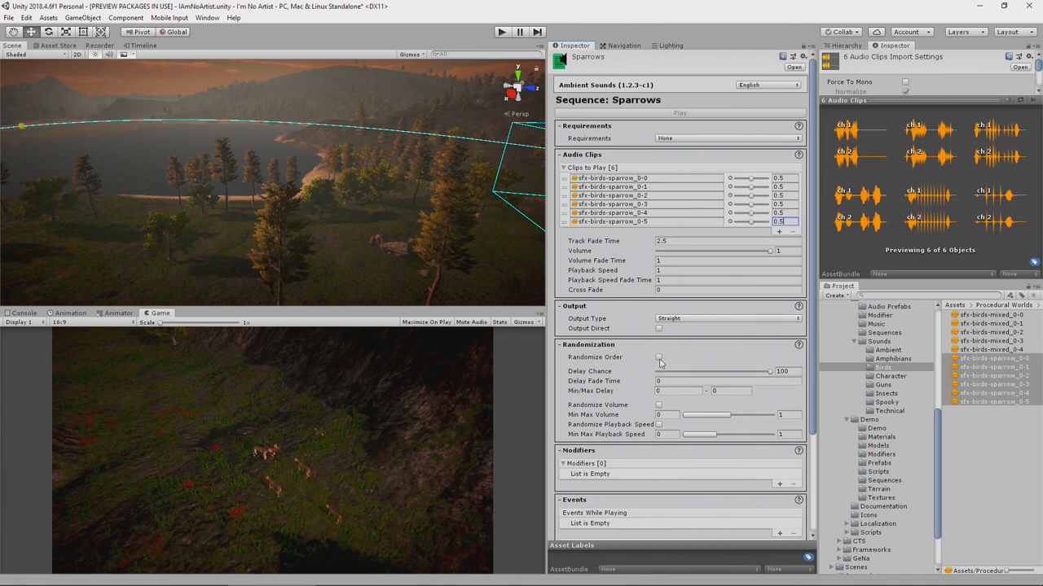
{"action": "left_click", "coordinate": [658, 358]}
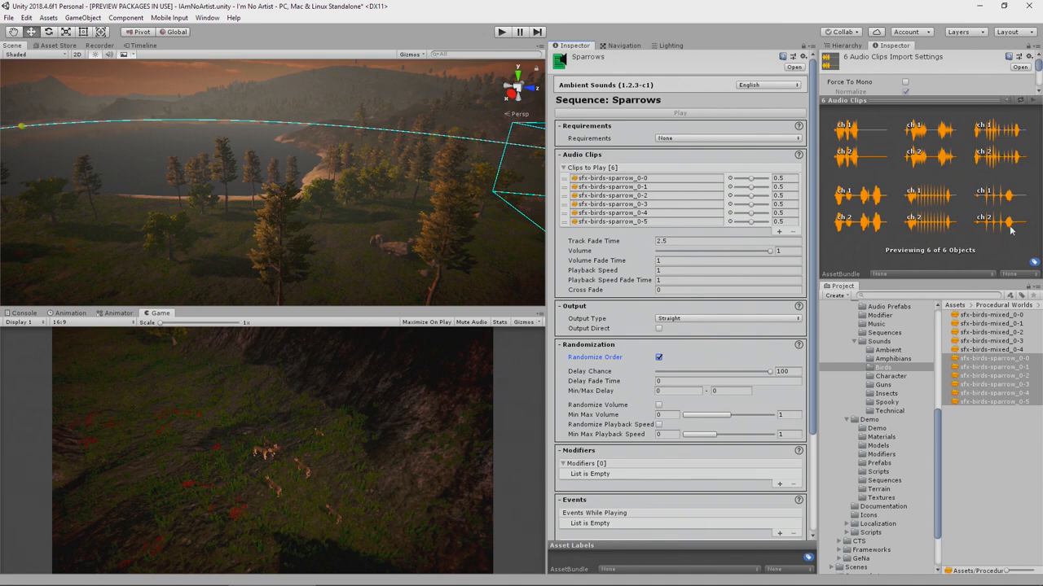
{"action": "mouse_move", "coordinate": [645, 404]}
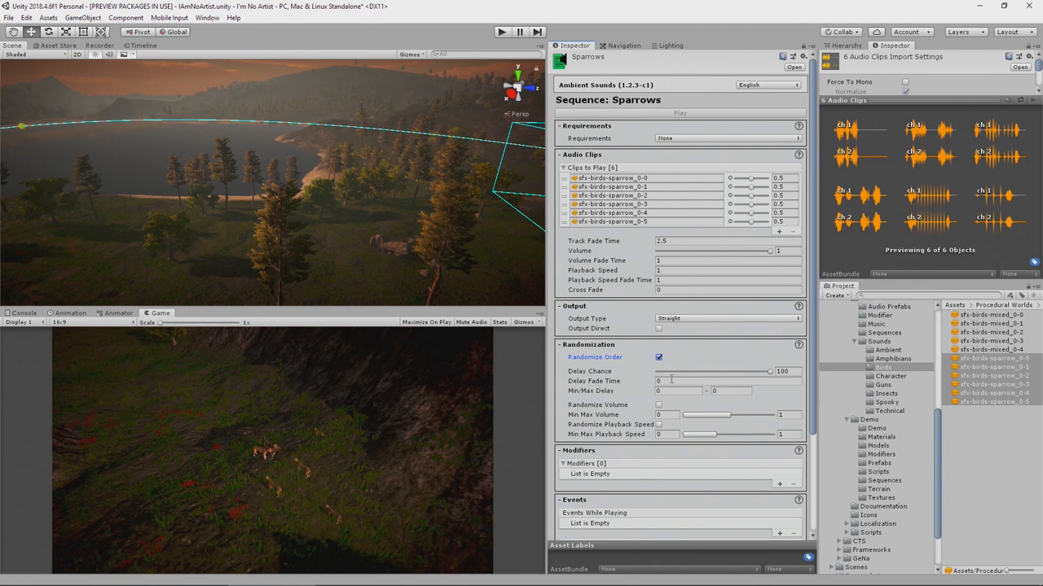
{"action": "left_click", "coordinate": [676, 391]}
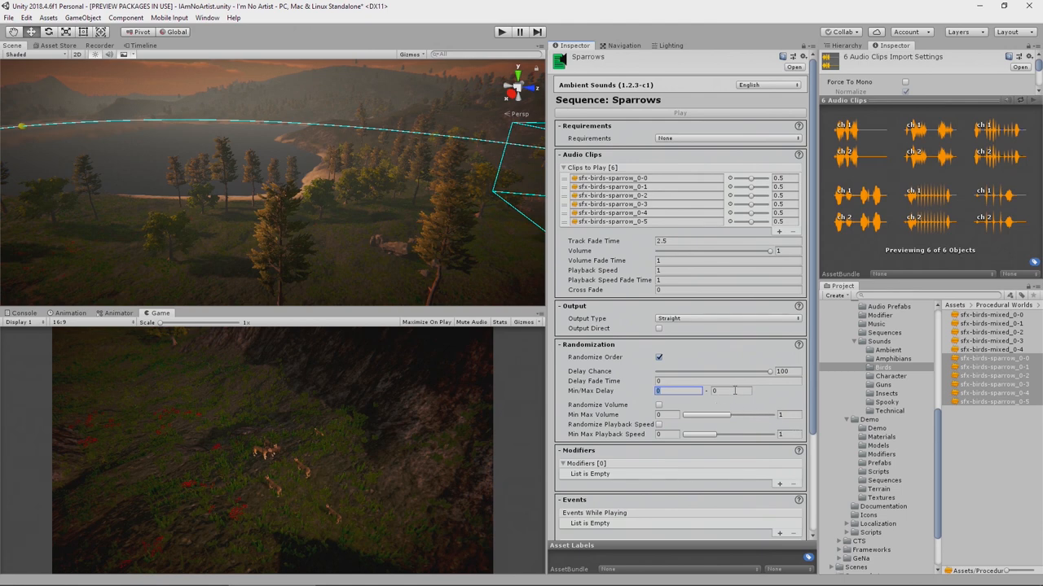
{"action": "left_click", "coordinate": [720, 391]}
{"action": "type", "text": "2"}
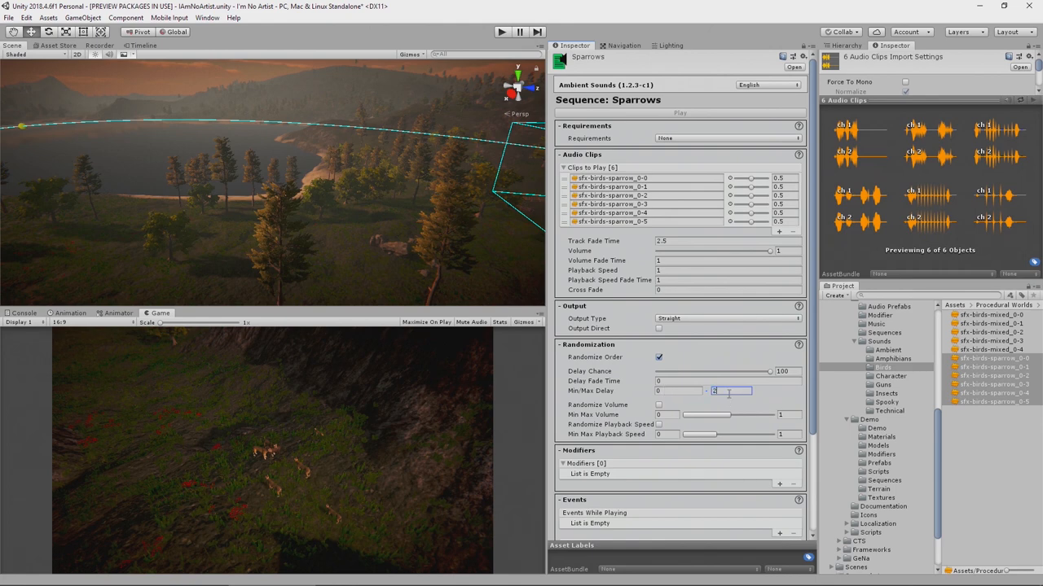
{"action": "type", "text": "1"}
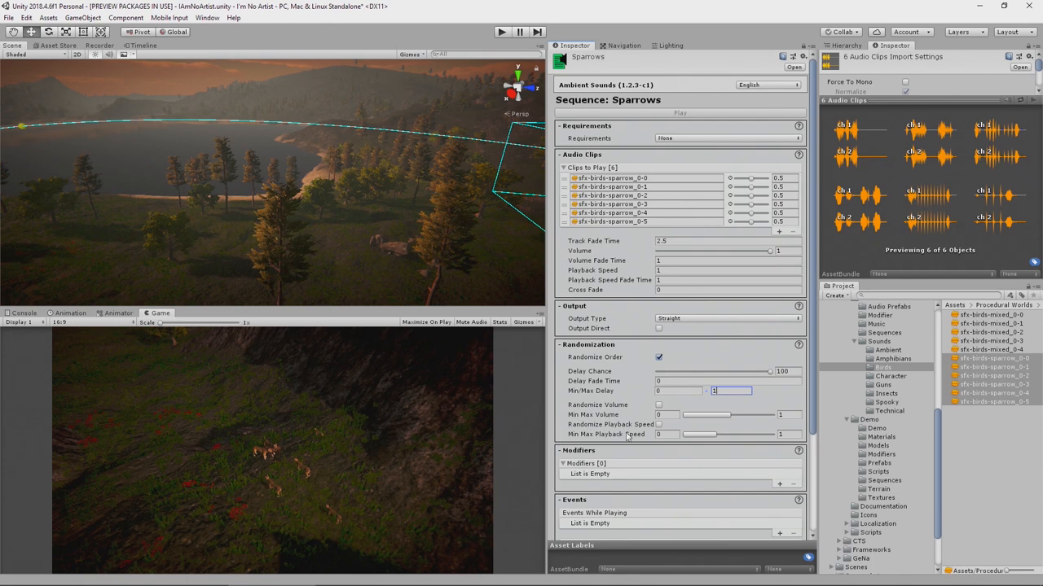
{"action": "mouse_move", "coordinate": [606, 404]}
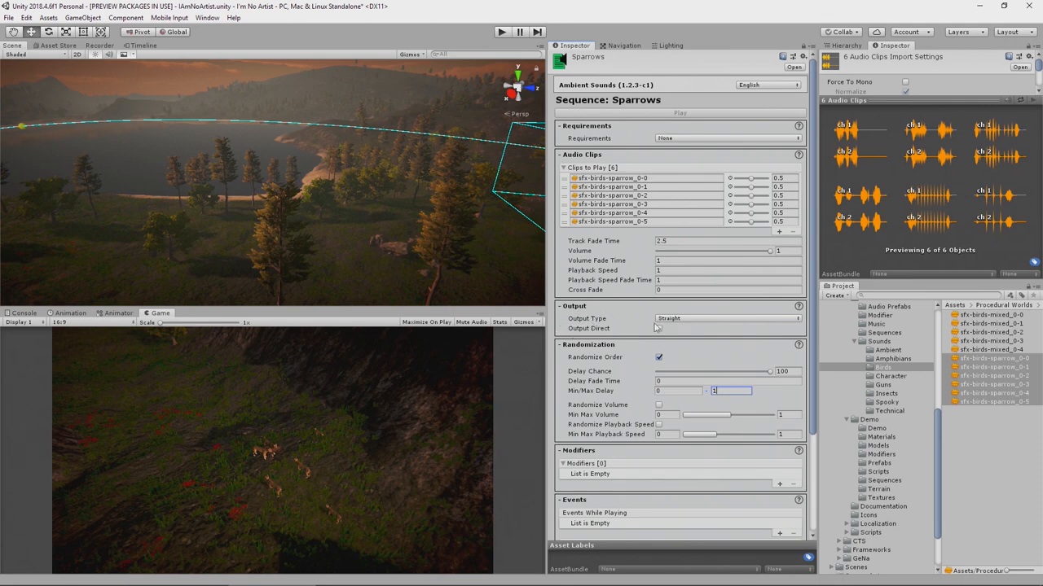
{"action": "left_click", "coordinate": [727, 318]}
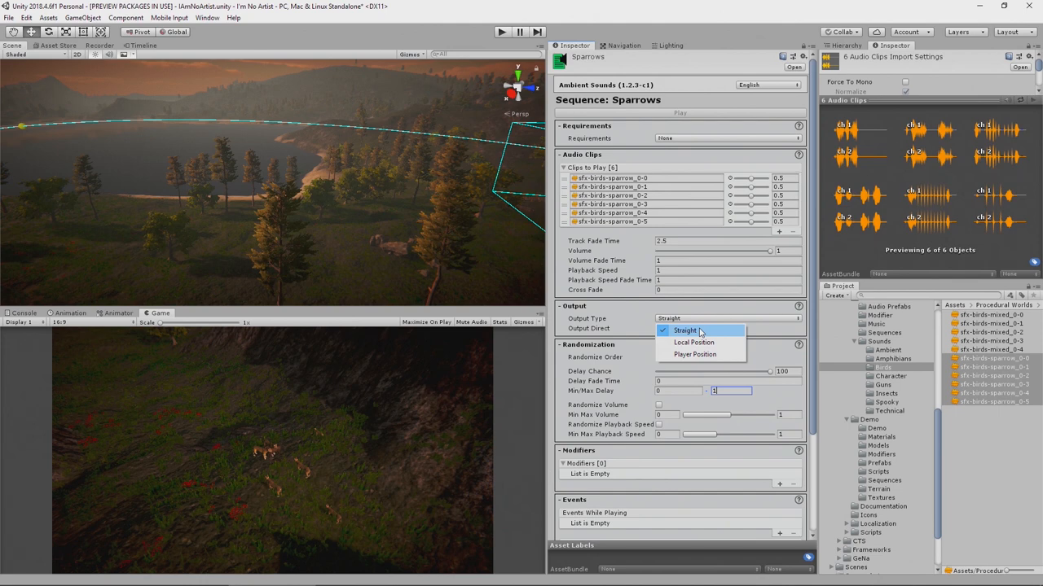
{"action": "mouse_move", "coordinate": [696, 342]}
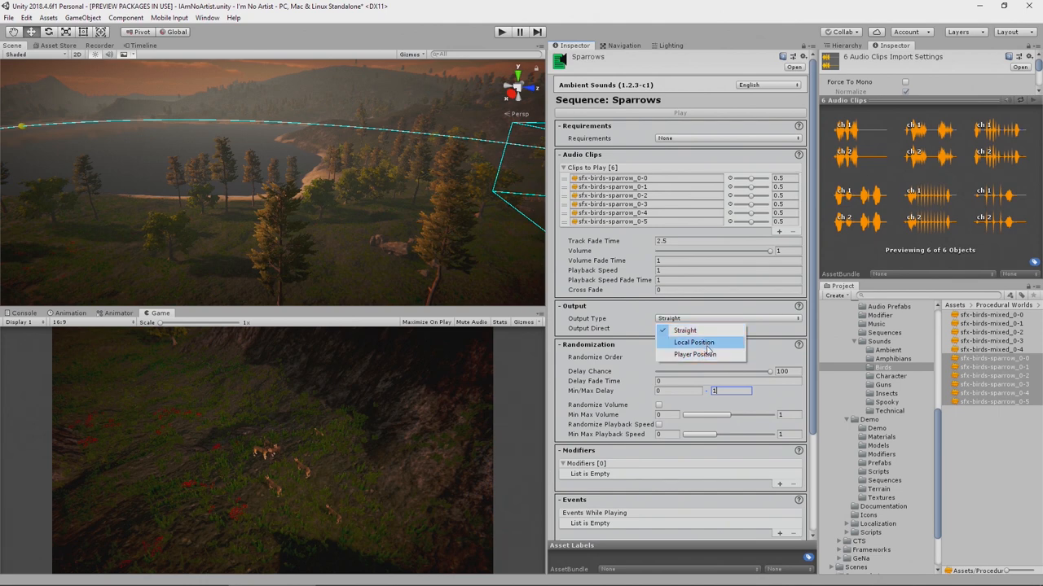
Output the sequence around Player Position at distance 1–15 with Follow Position unticked.
{"action": "left_click", "coordinate": [700, 355]}
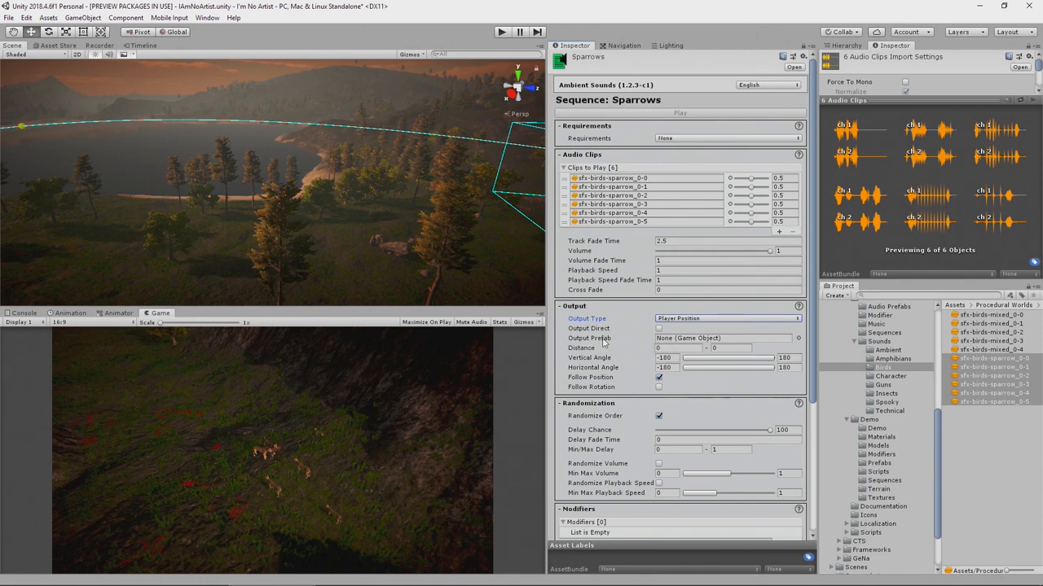
{"action": "left_click", "coordinate": [674, 348]}
{"action": "type", "text": "15"}
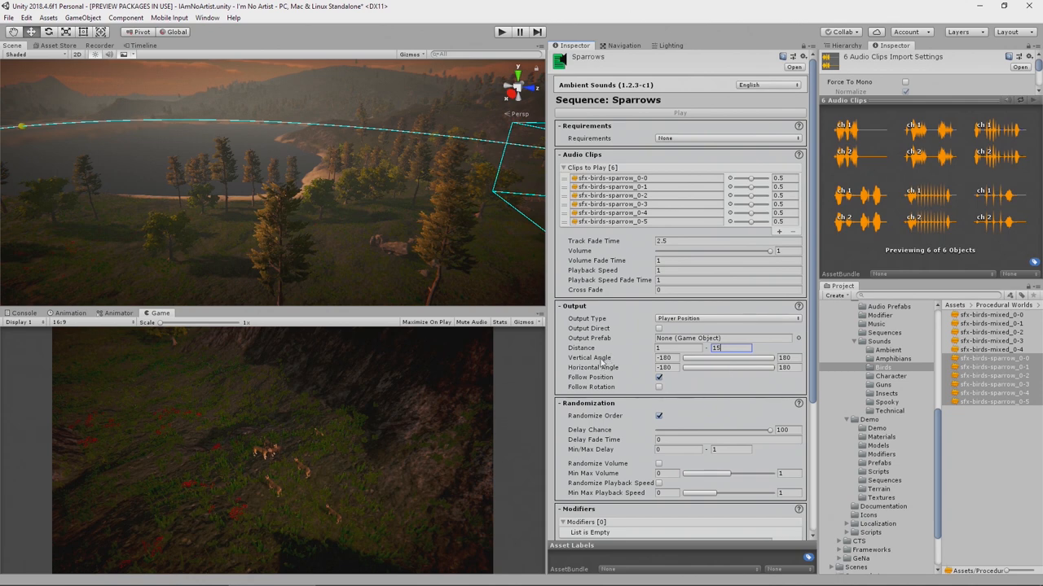
{"action": "mouse_move", "coordinate": [639, 368]}
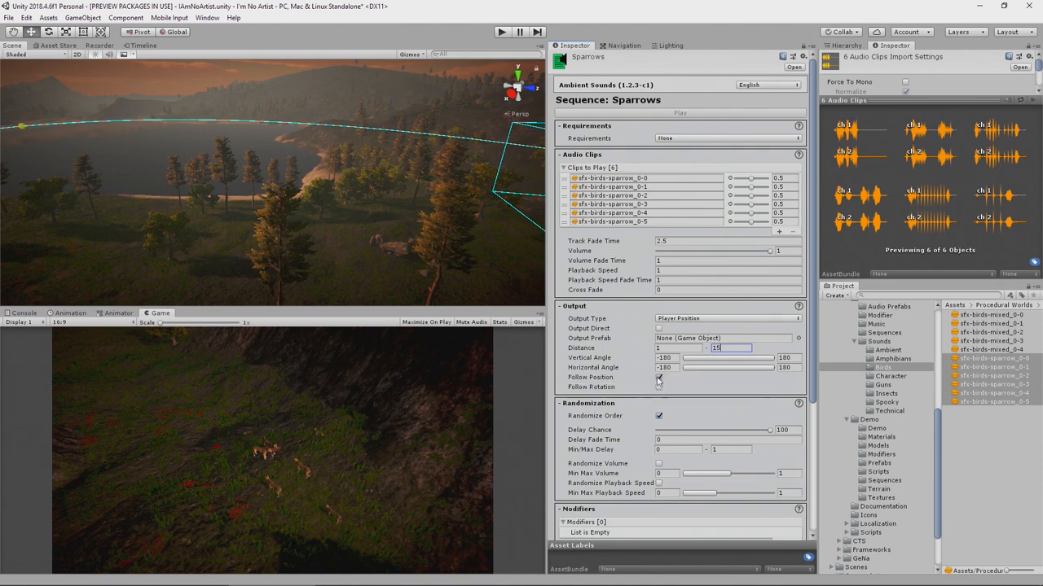
{"action": "left_click", "coordinate": [658, 378]}
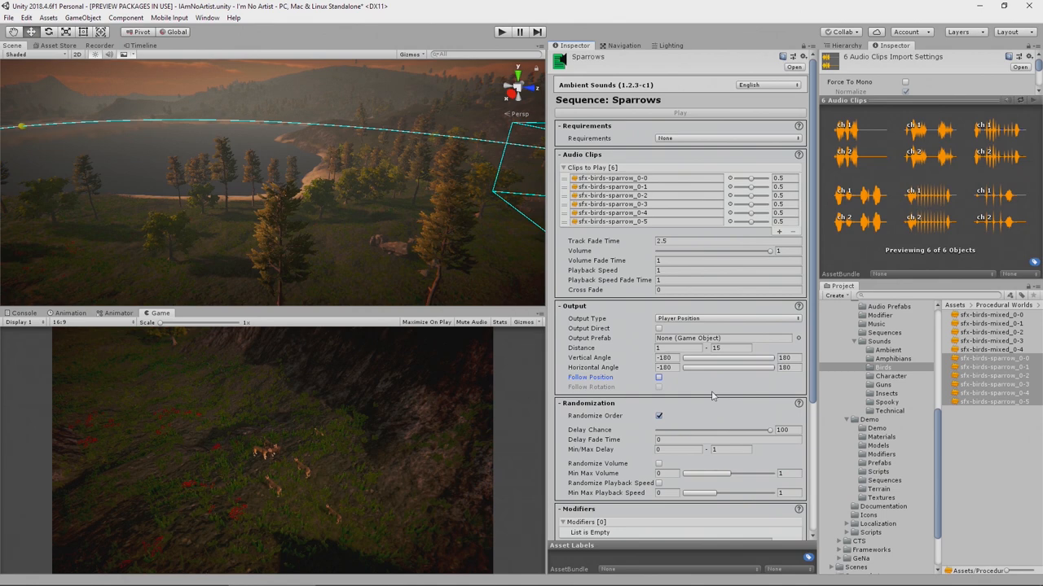
{"action": "mouse_move", "coordinate": [714, 383]}
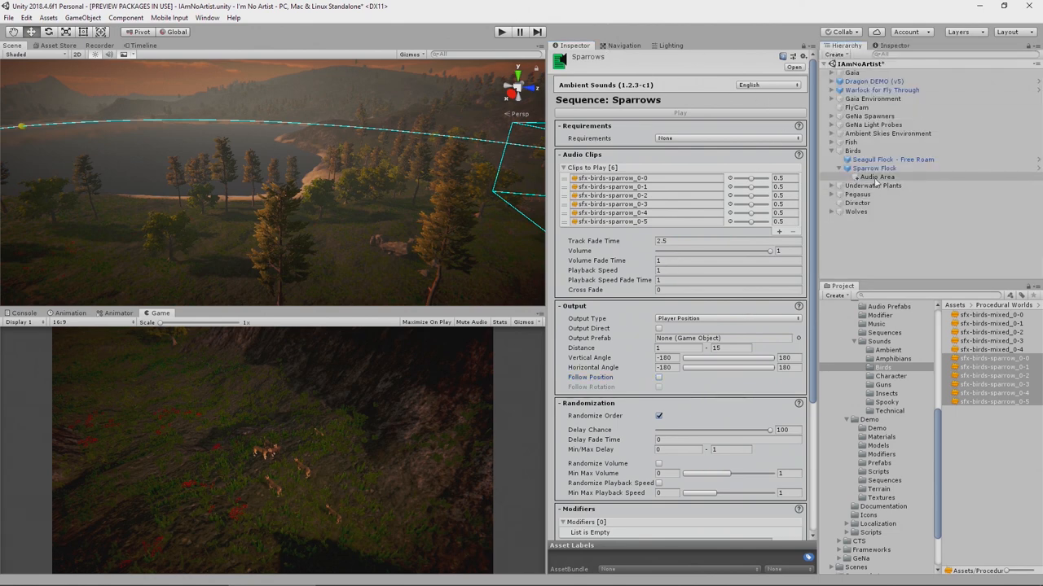
Revisit the Sparrow Flock Audio Area, the Sounds assets folder, then select PlyCam to view its Ambience Manager.
{"action": "left_click", "coordinate": [878, 176]}
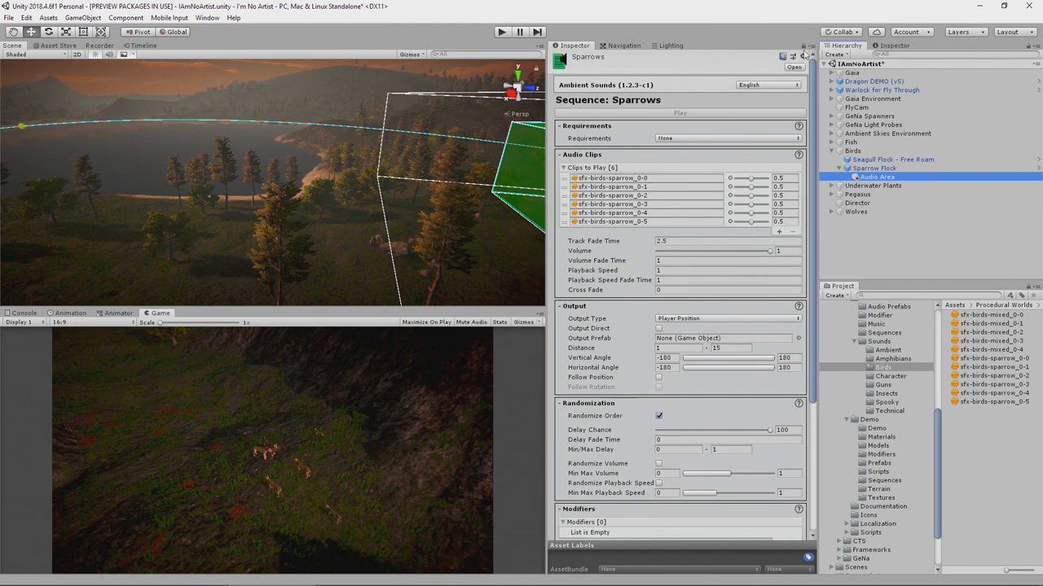
{"action": "left_click", "coordinate": [876, 176]}
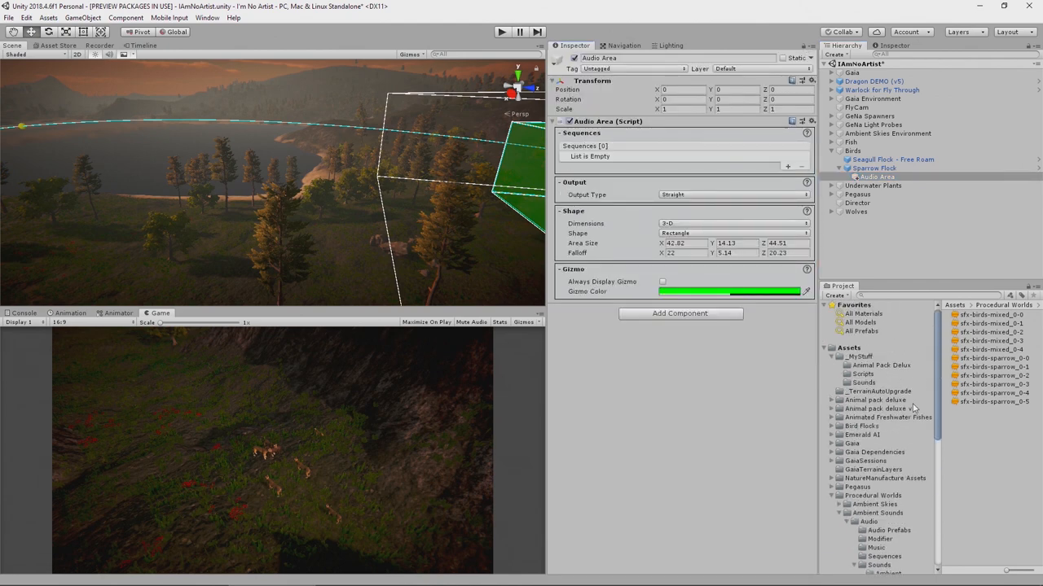
{"action": "left_click", "coordinate": [860, 373]}
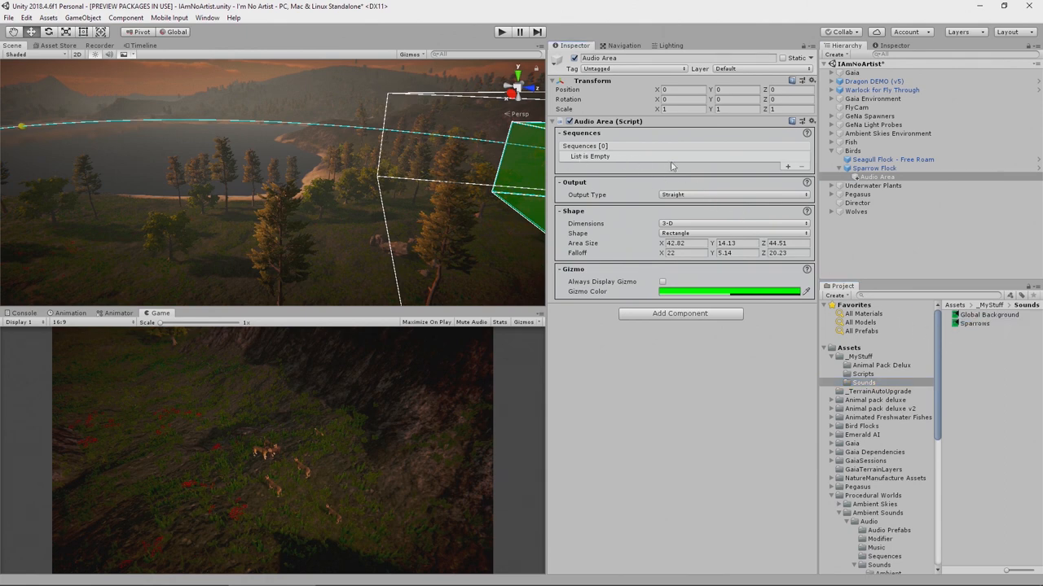
{"action": "left_click", "coordinate": [785, 167]}
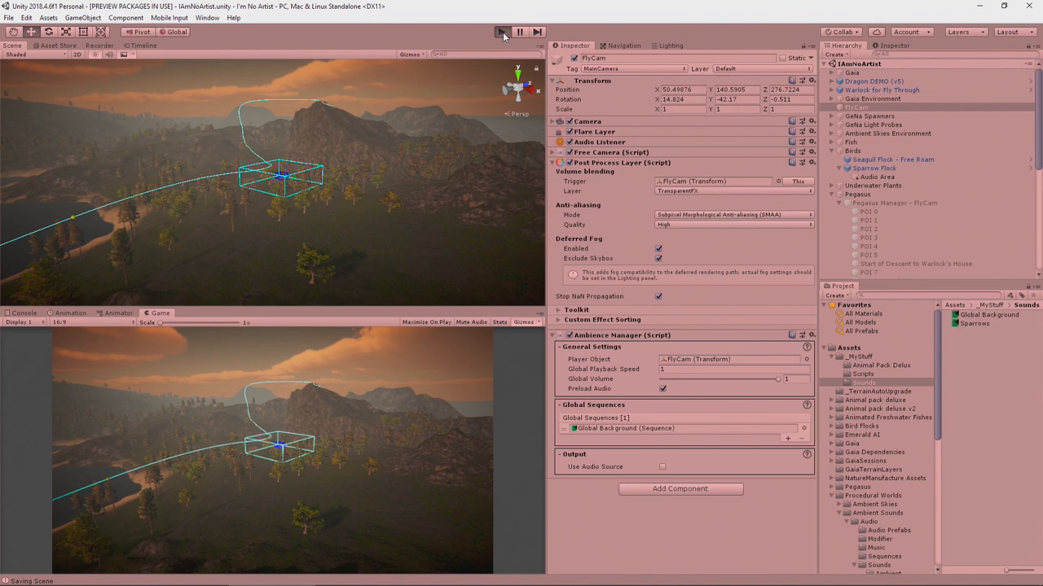
{"action": "left_click", "coordinate": [498, 33]}
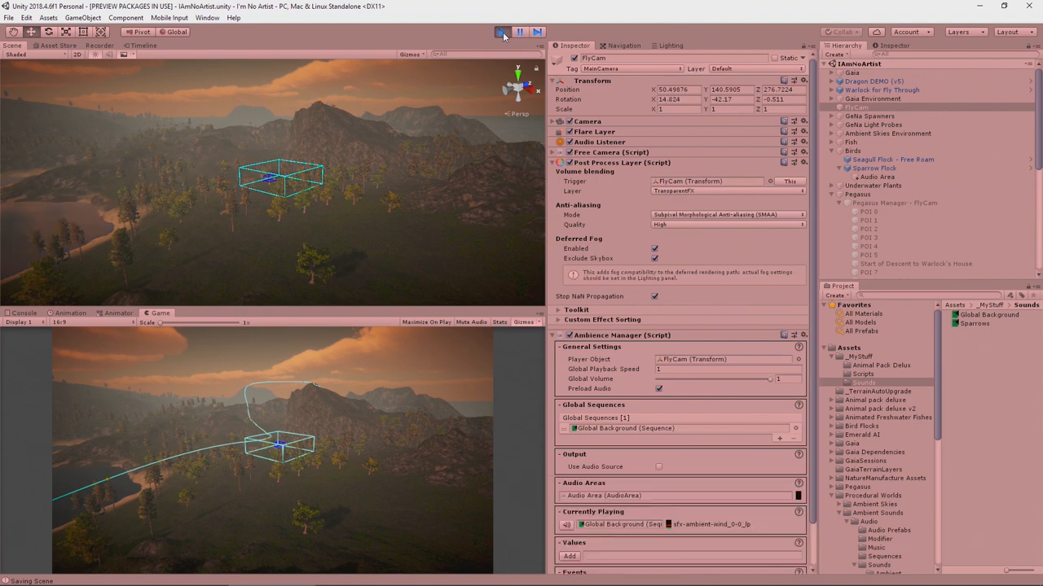
{"action": "left_click", "coordinate": [499, 31]}
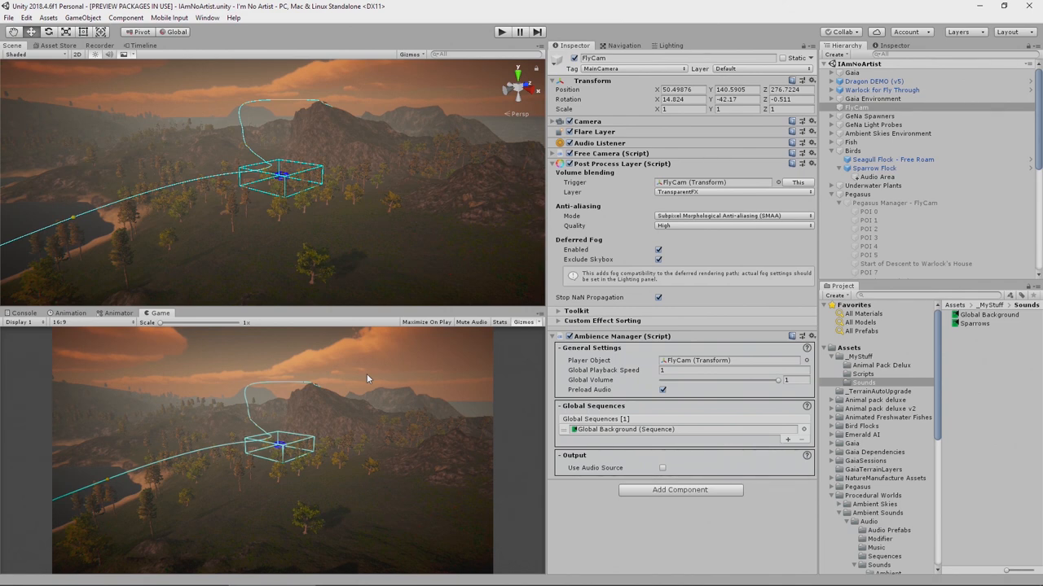
{"action": "mouse_move", "coordinate": [172, 64]}
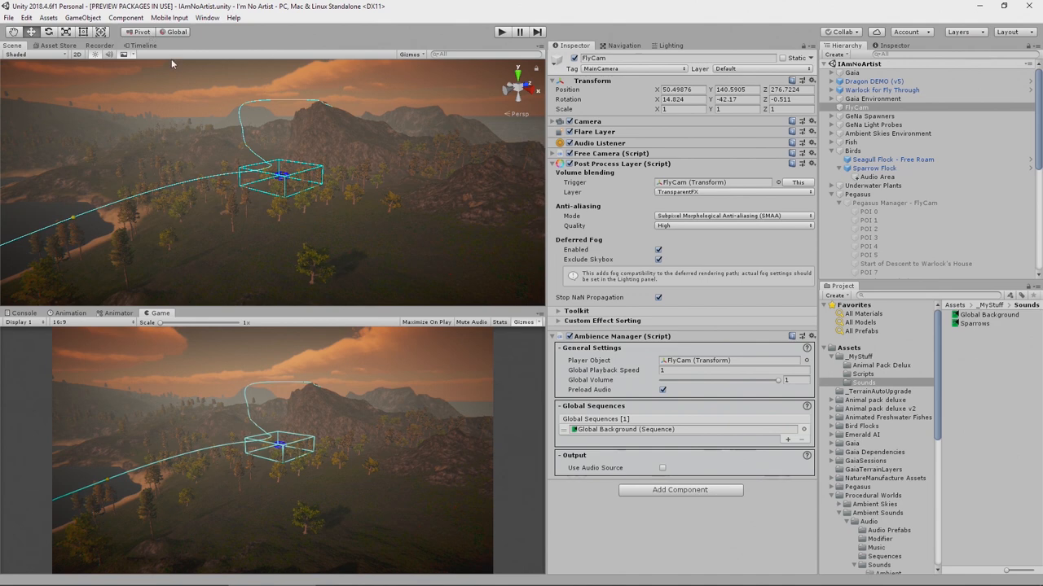
{"action": "mouse_move", "coordinate": [202, 23]}
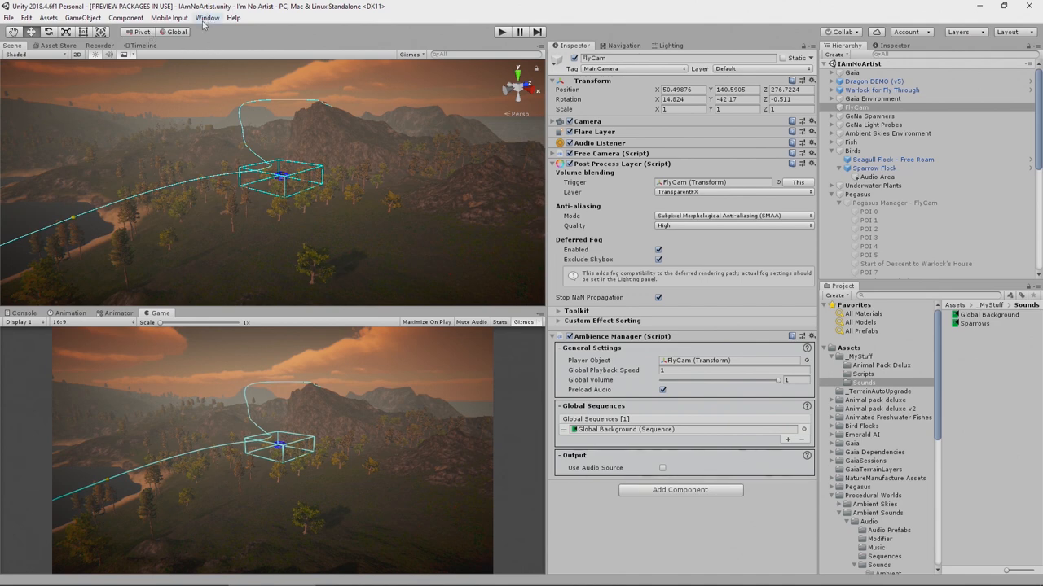
{"action": "left_click", "coordinate": [209, 16]}
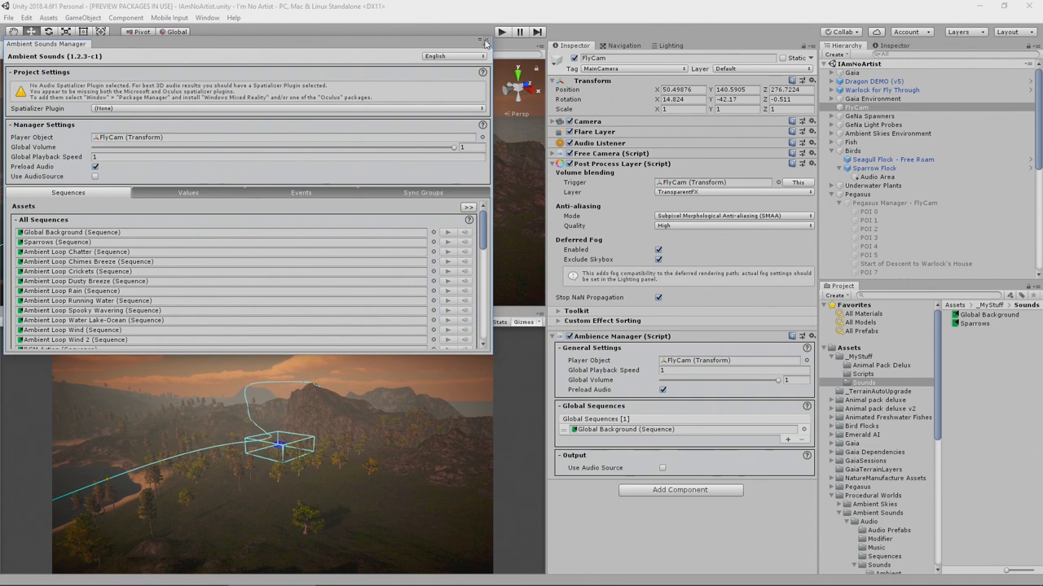
{"action": "left_click", "coordinate": [475, 39]}
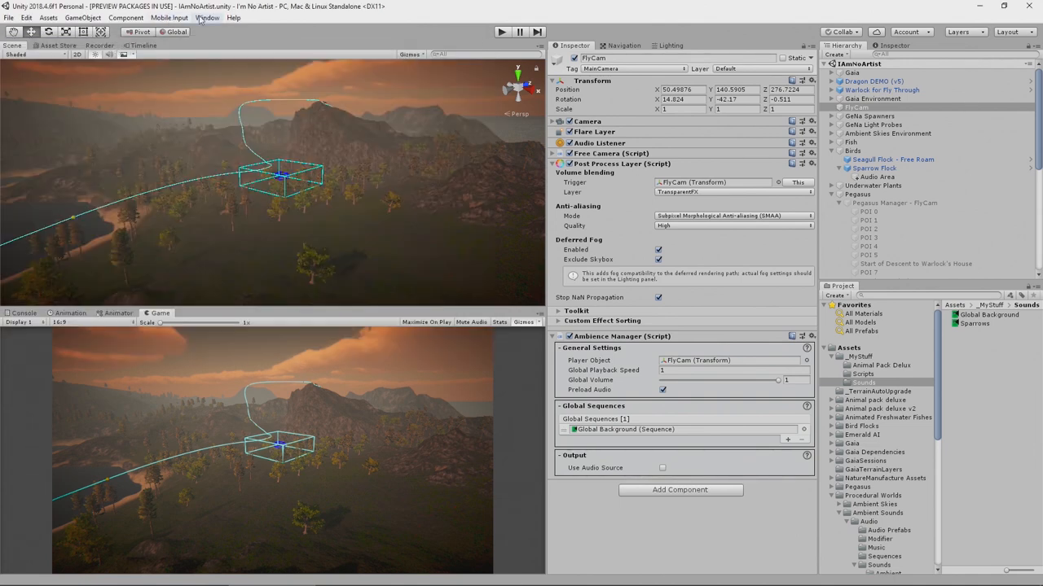
Install the Windows Mixed Reality package via the Package Manager, searching 'mixed'.
{"action": "left_click", "coordinate": [209, 19]}
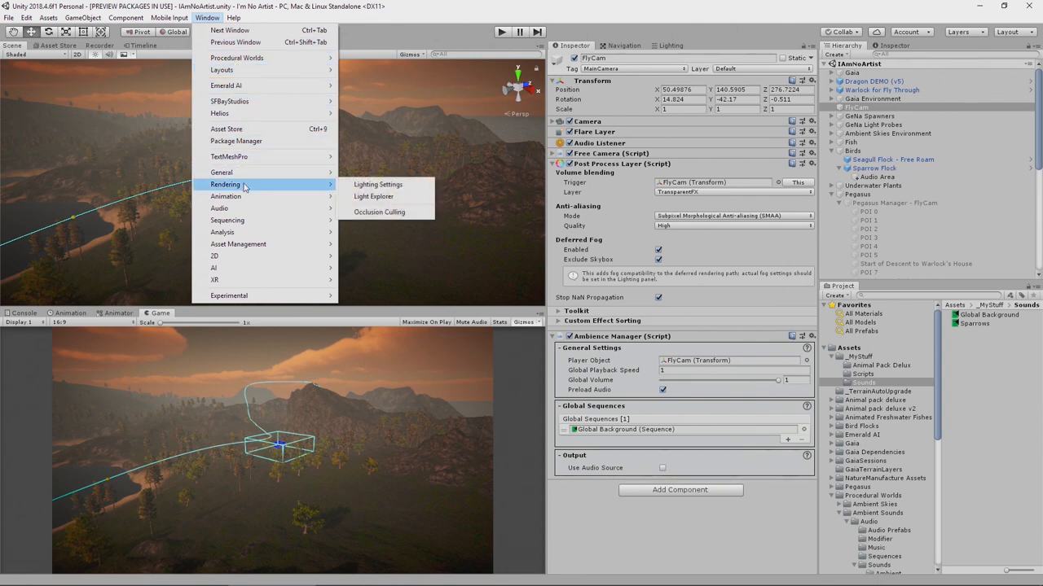
{"action": "mouse_move", "coordinate": [247, 195]}
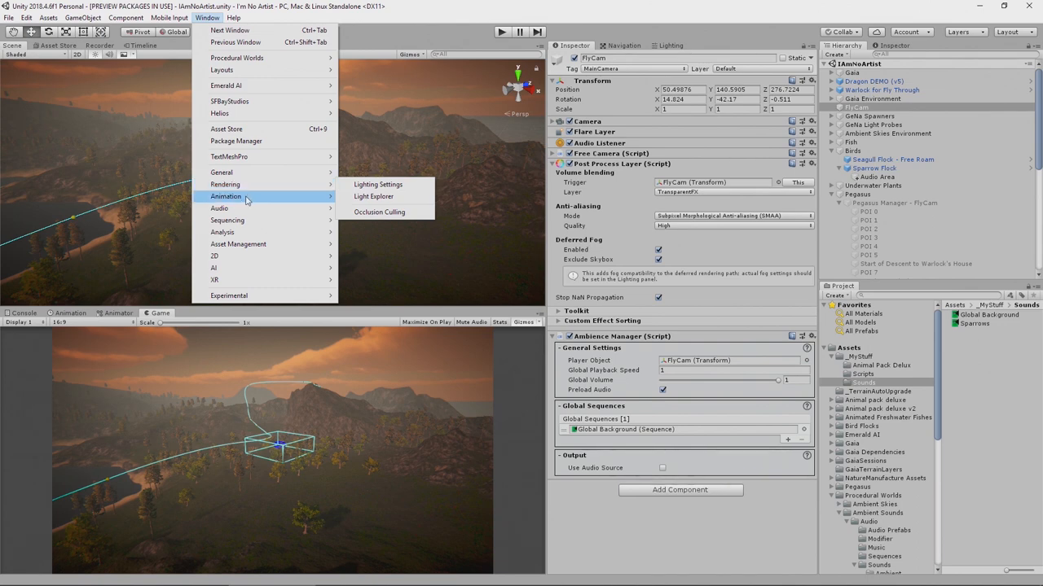
{"action": "mouse_move", "coordinate": [254, 145]}
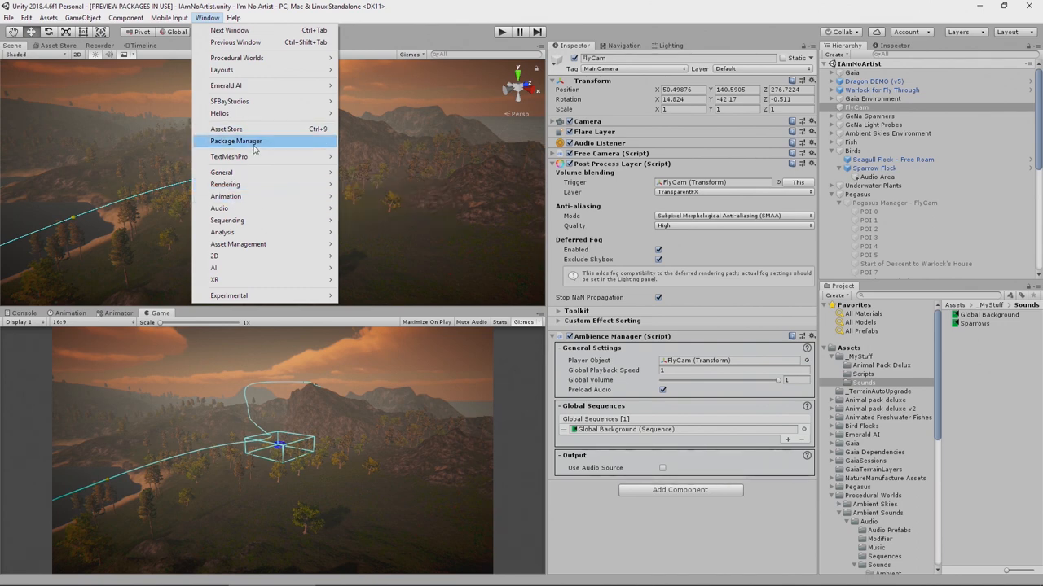
{"action": "left_click", "coordinate": [234, 140]}
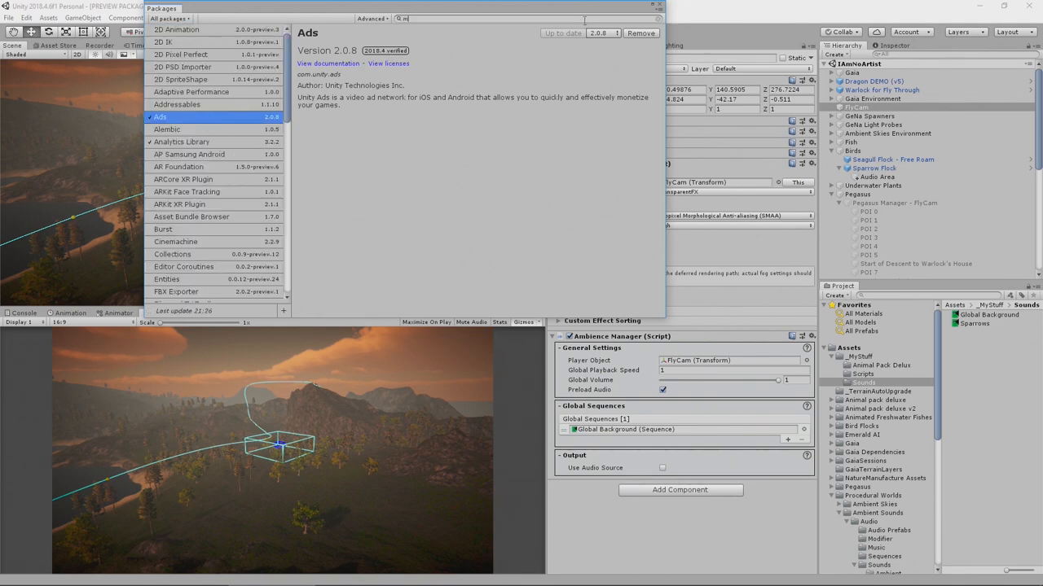
{"action": "type", "text": "mixed"}
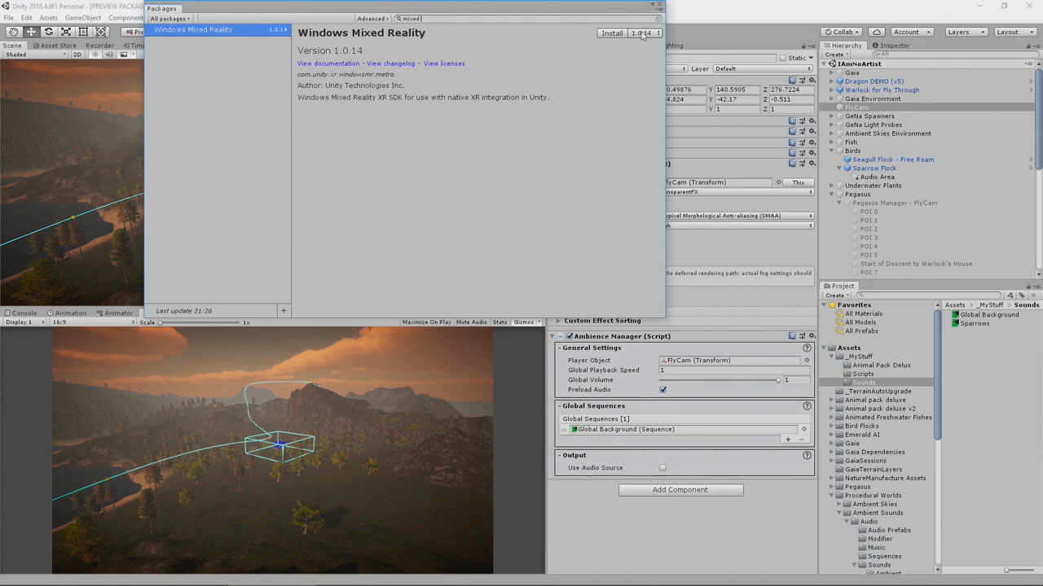
{"action": "left_click", "coordinate": [604, 32]}
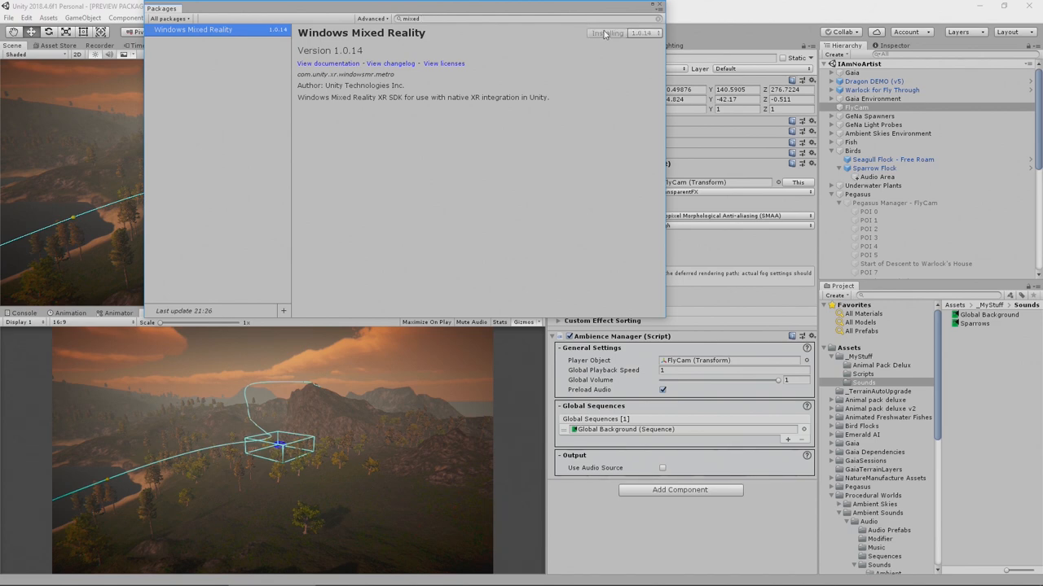
{"action": "left_click", "coordinate": [603, 32]}
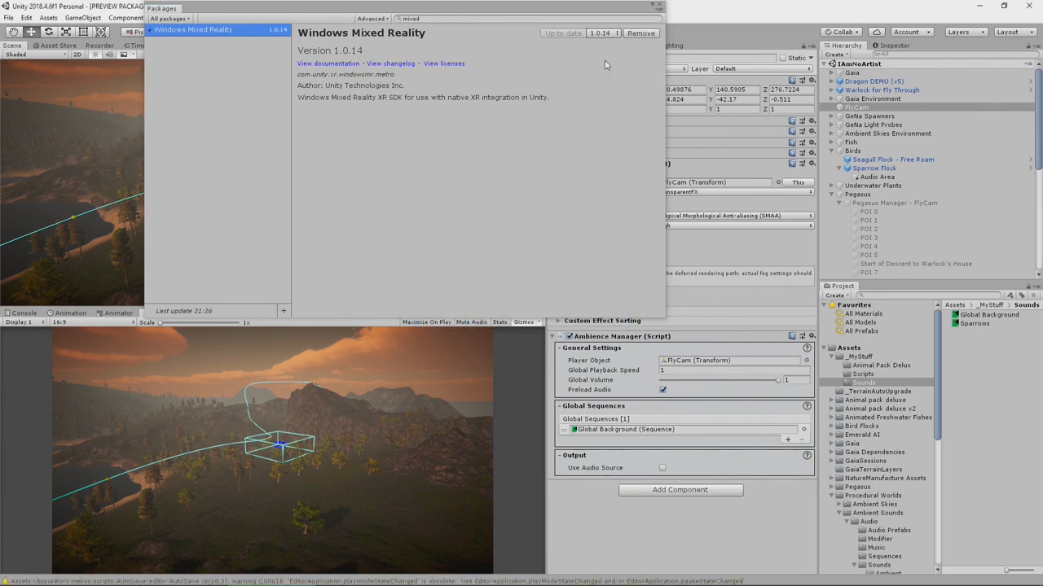
{"action": "mouse_move", "coordinate": [655, 28]}
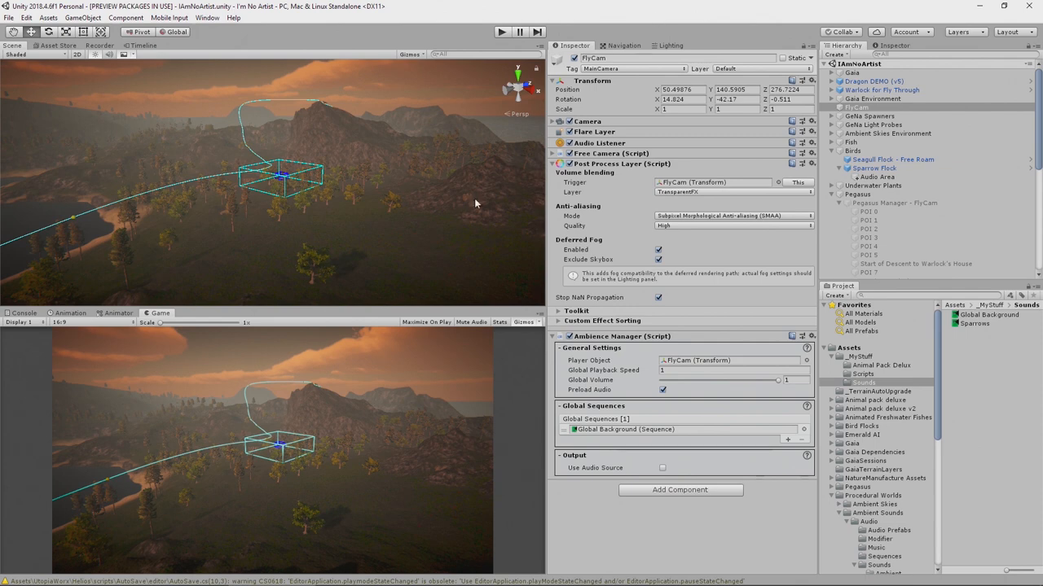
{"action": "mouse_move", "coordinate": [448, 222]}
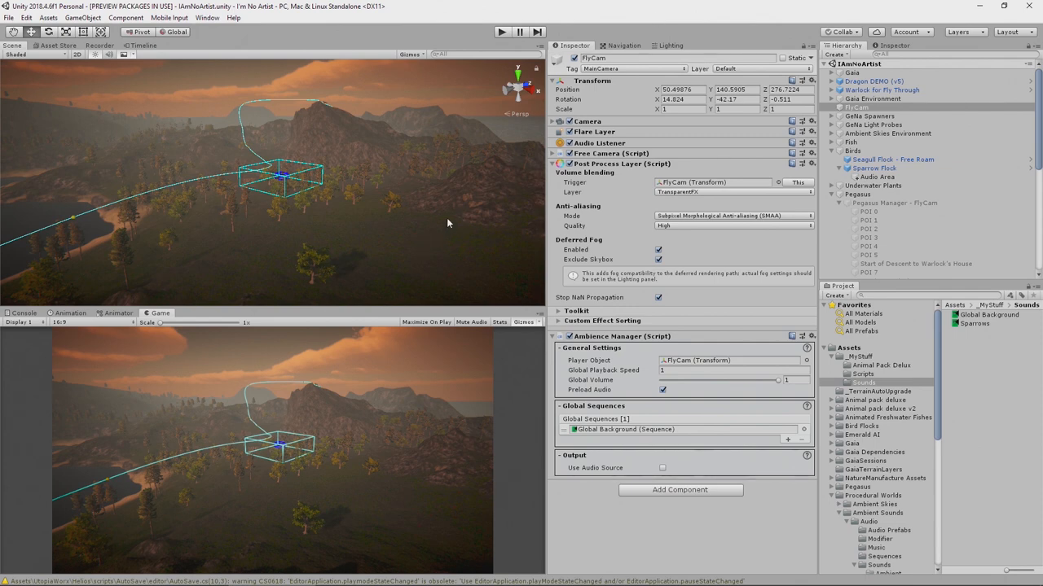
{"action": "mouse_move", "coordinate": [316, 93]}
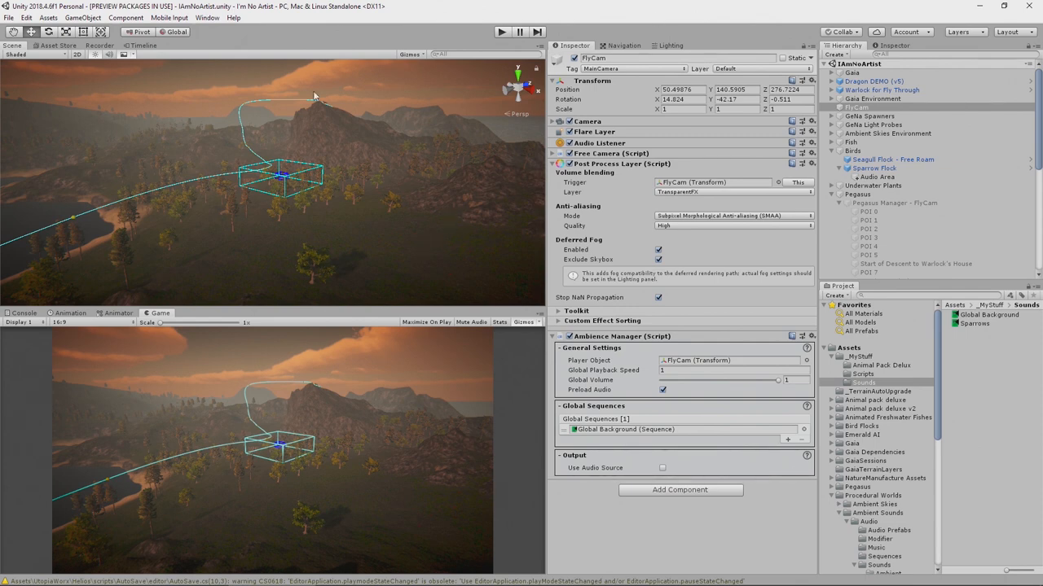
Select MS HRTF Spatializer as the Spatializer Plugin in the Ambient Sounds manager and close it.
{"action": "left_click", "coordinate": [212, 16]}
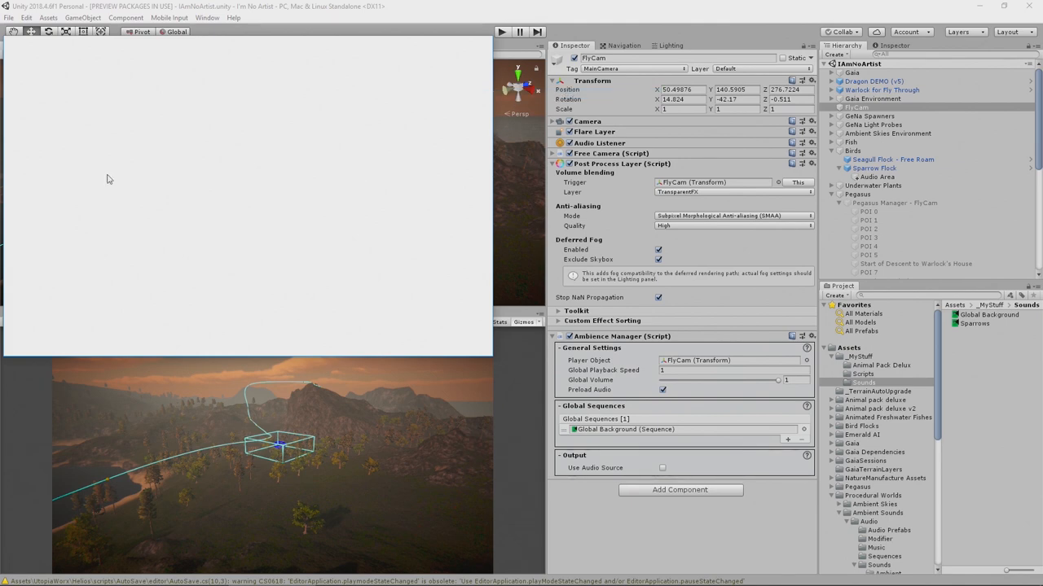
{"action": "mouse_move", "coordinate": [199, 126]}
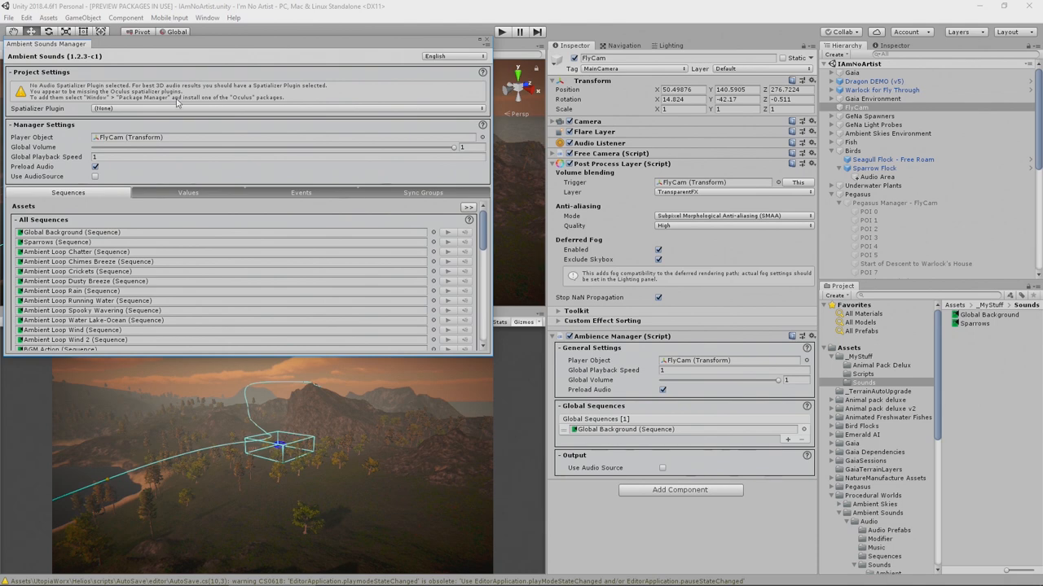
{"action": "left_click", "coordinate": [122, 108]}
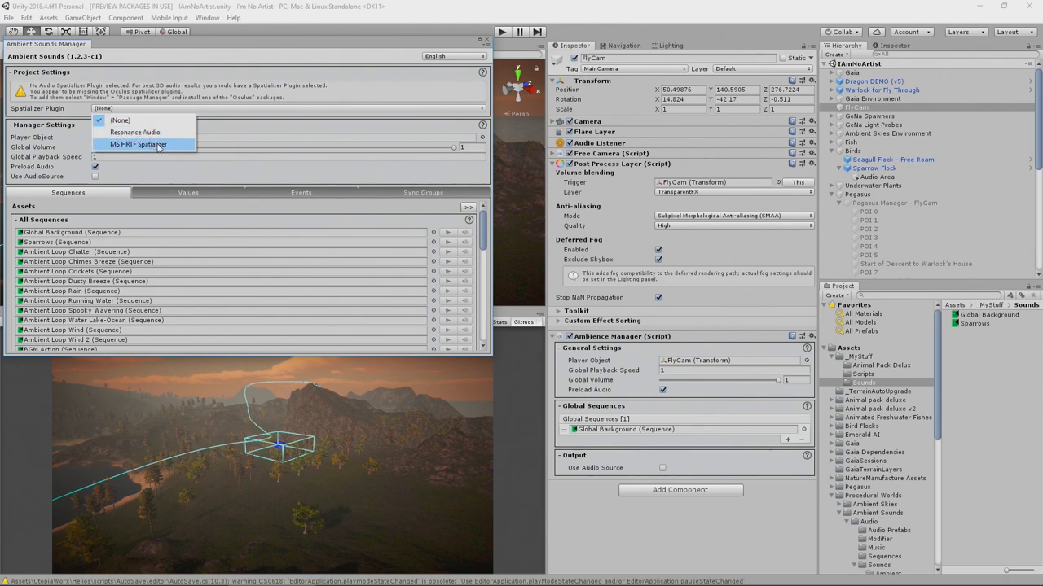
{"action": "left_click", "coordinate": [137, 143]}
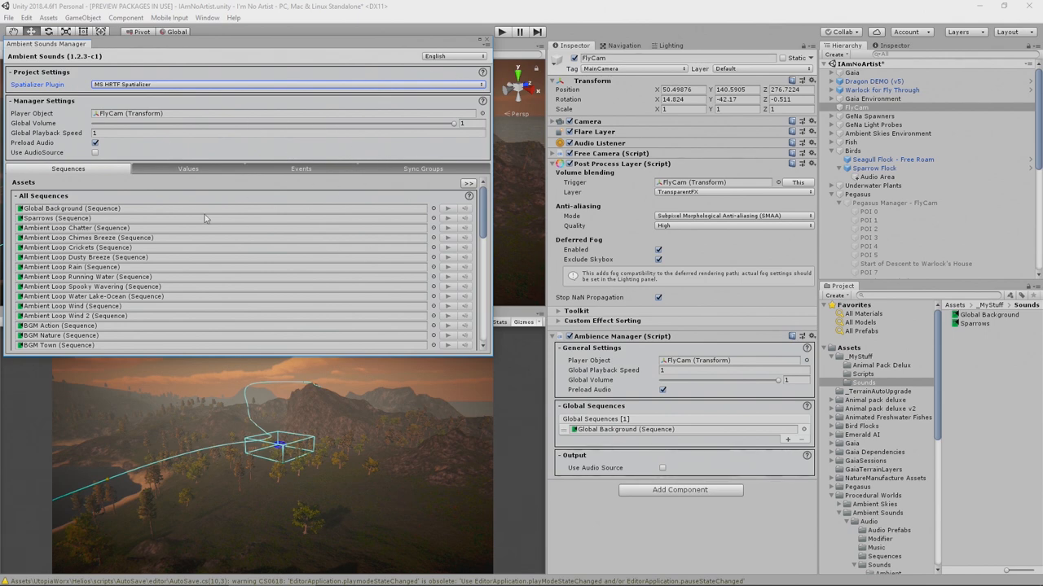
{"action": "mouse_move", "coordinate": [273, 225]}
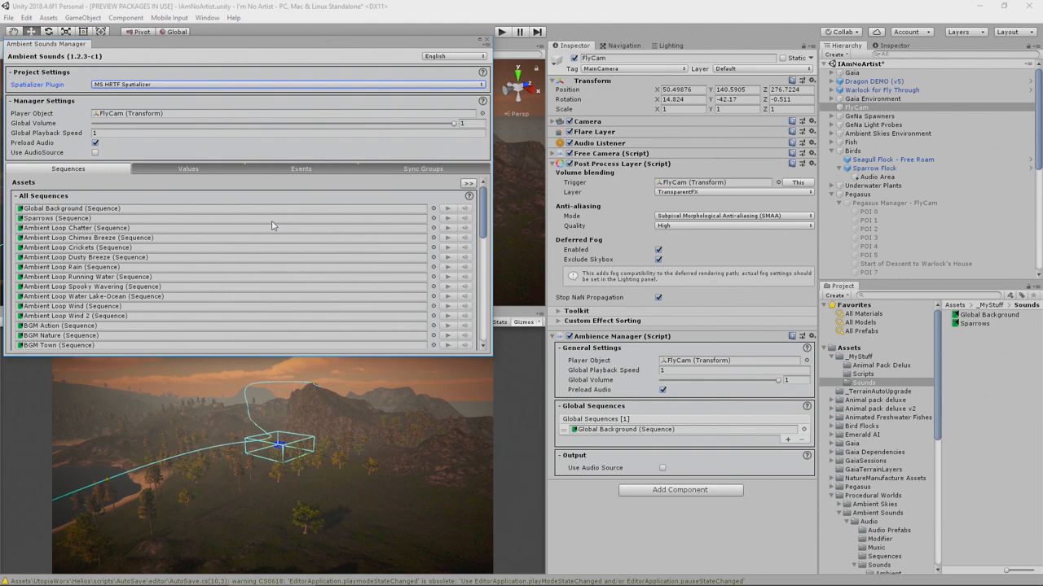
{"action": "mouse_move", "coordinate": [248, 205]}
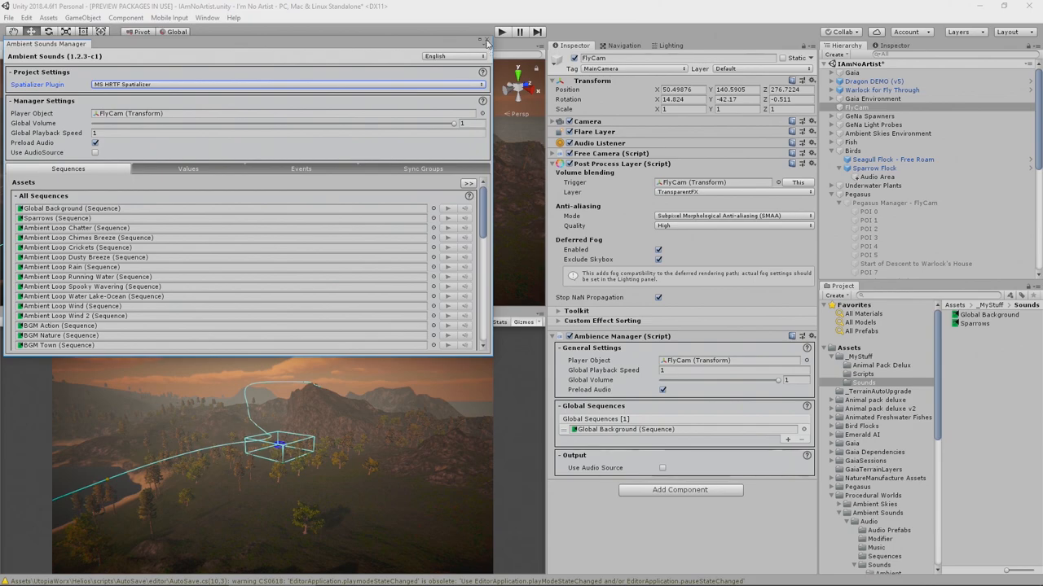
{"action": "left_click", "coordinate": [482, 39]}
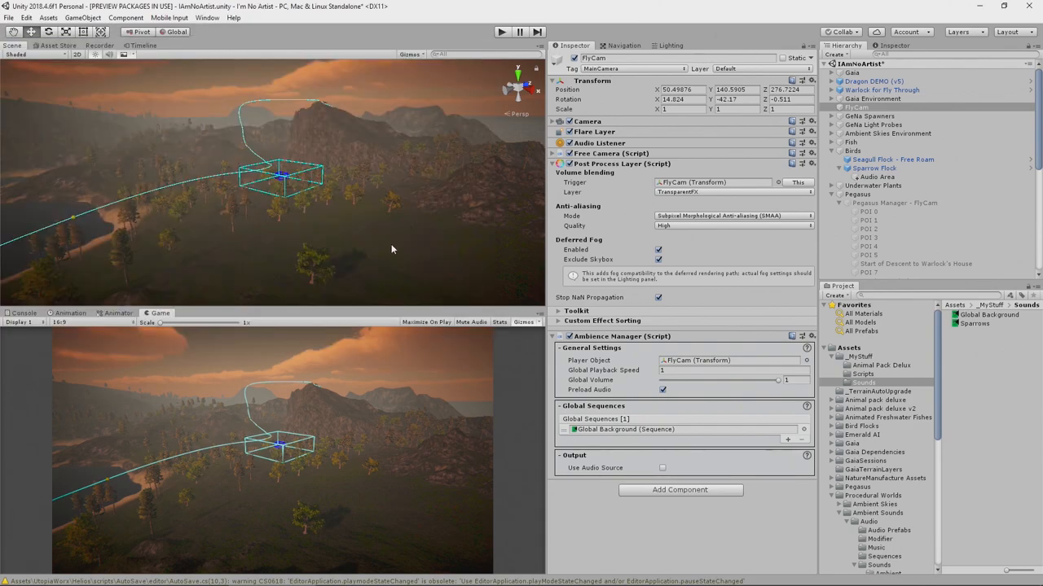